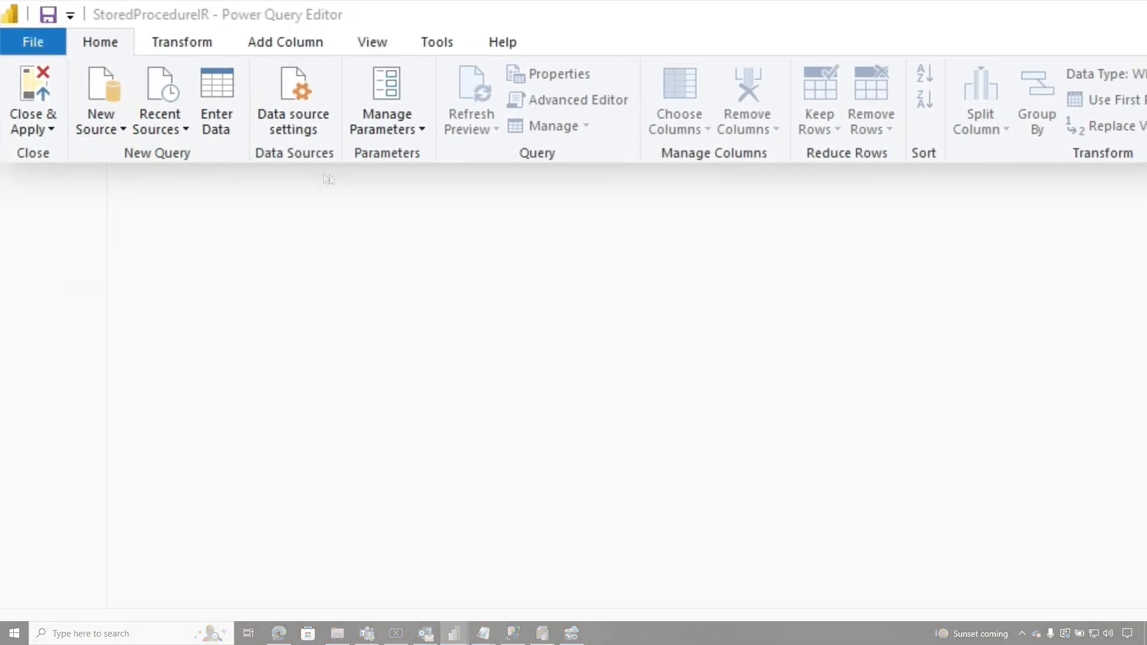
# - Connect to AdventureWorksDW with the statement Exec GetInternetSales '1/1/2022', '2/1/2022'
pyautogui.write('giac.database')
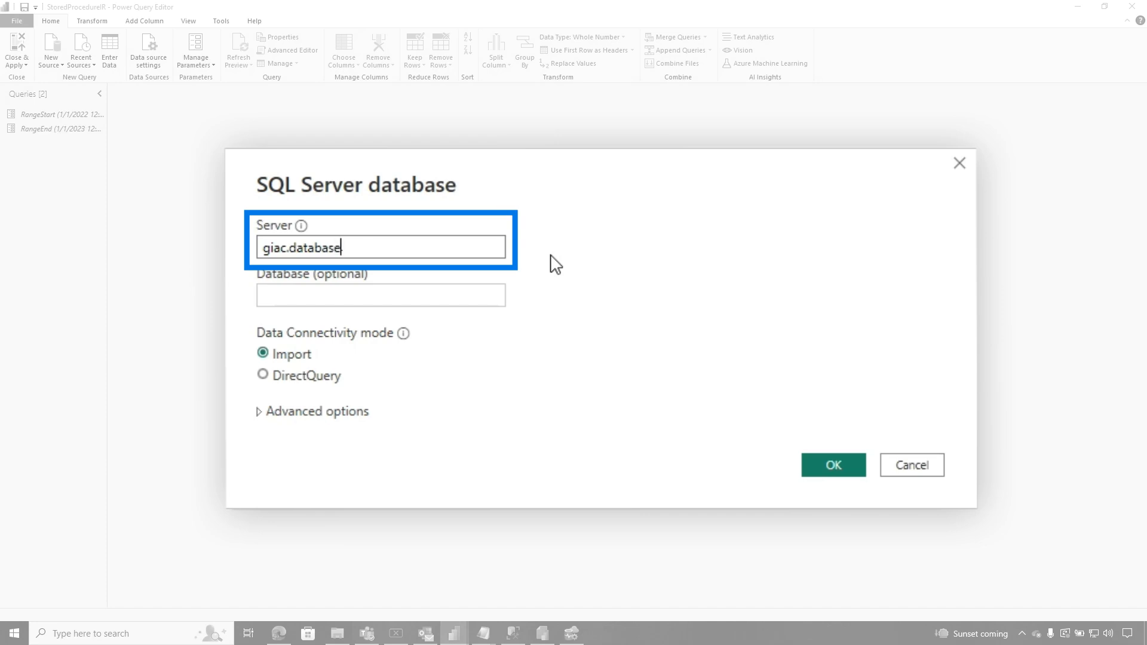
pyautogui.write('AdventureWorksDW')
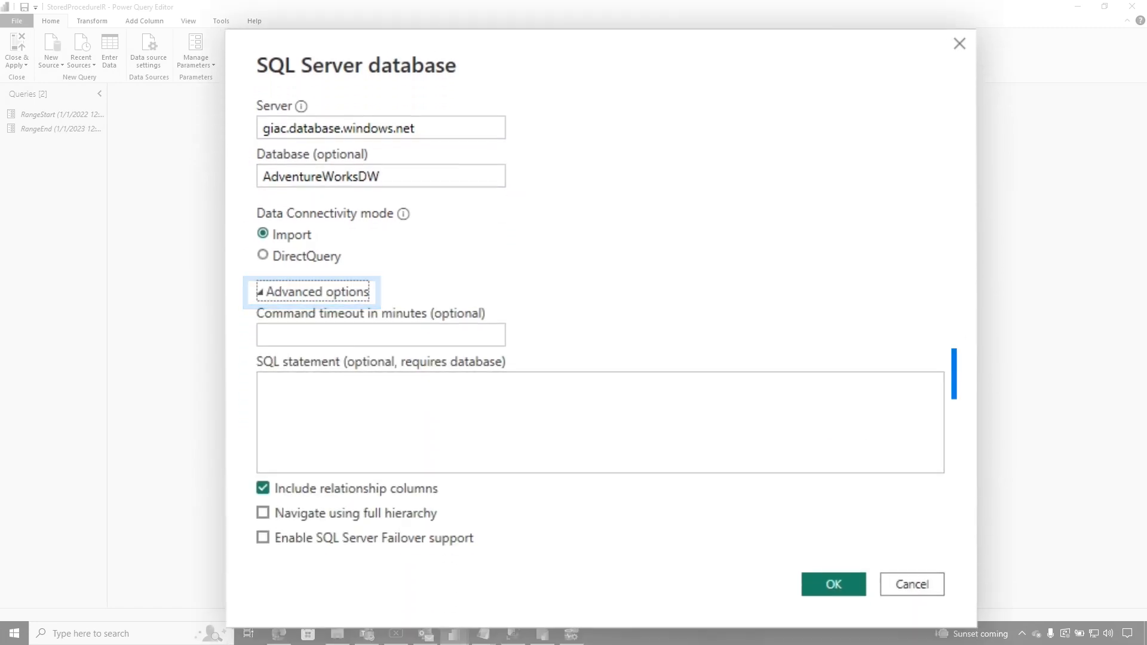
pyautogui.write("Exec GetInternetSales '1/1/2022', '2/1/2022'")
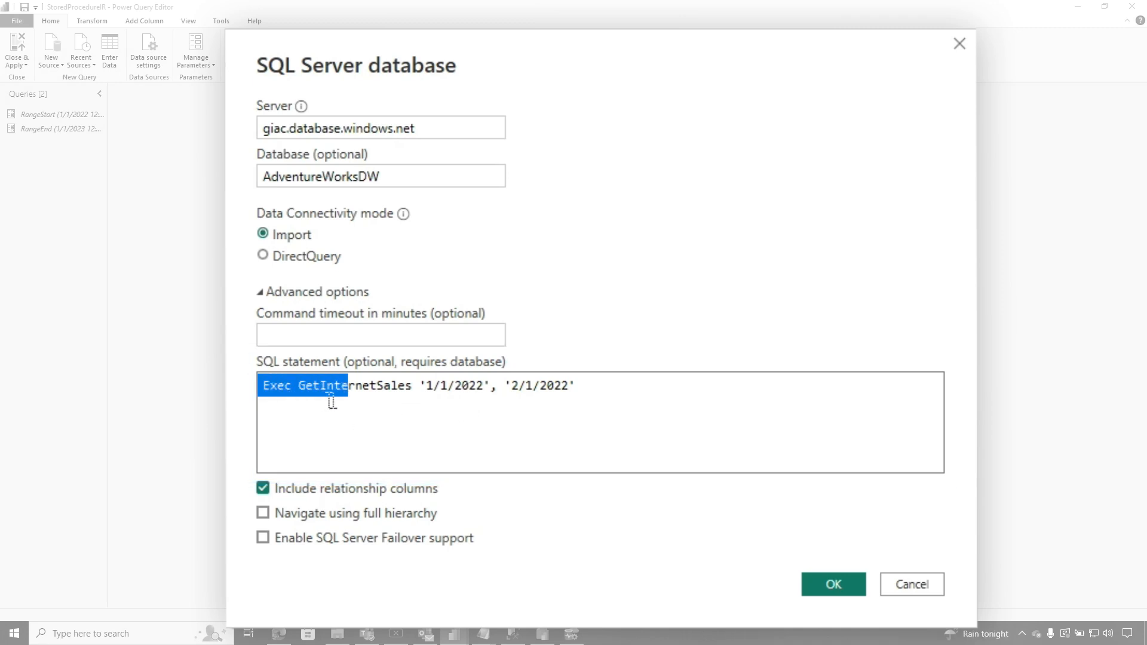
pyautogui.tripleClick(417, 386)
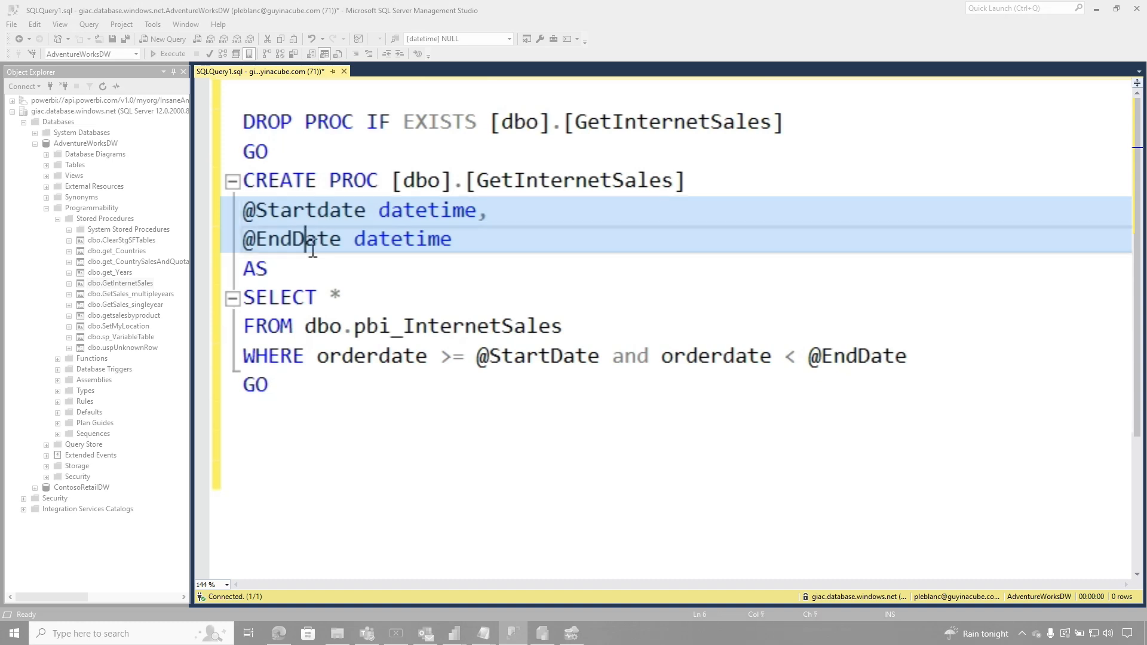
pyautogui.click(446, 356)
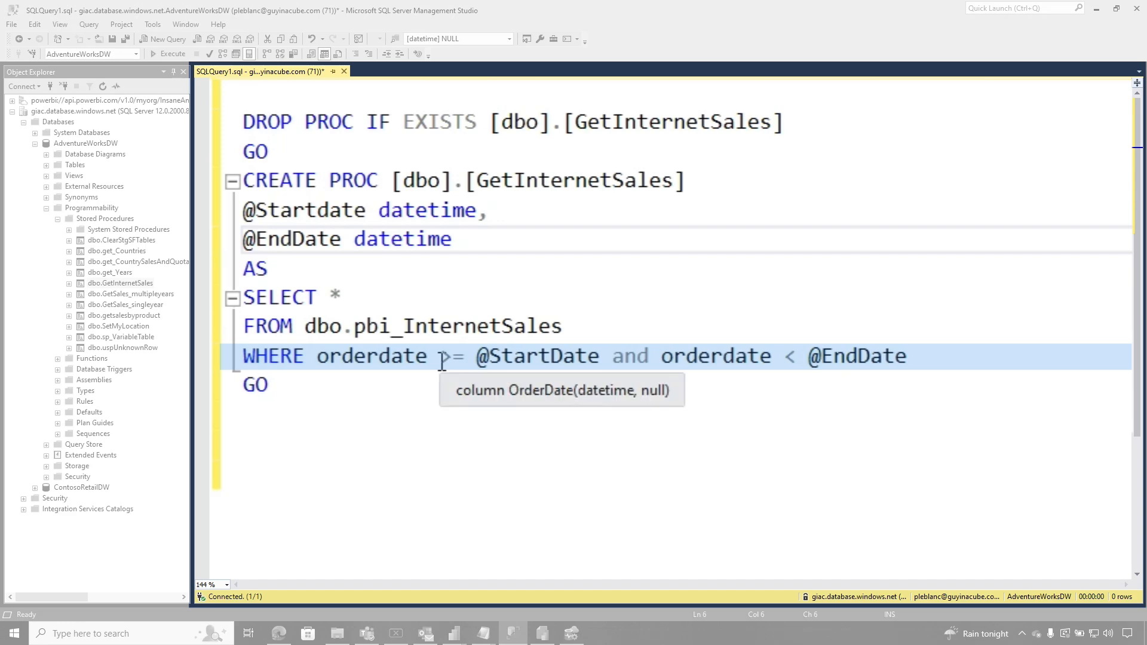
pyautogui.doubleClick(536, 356)
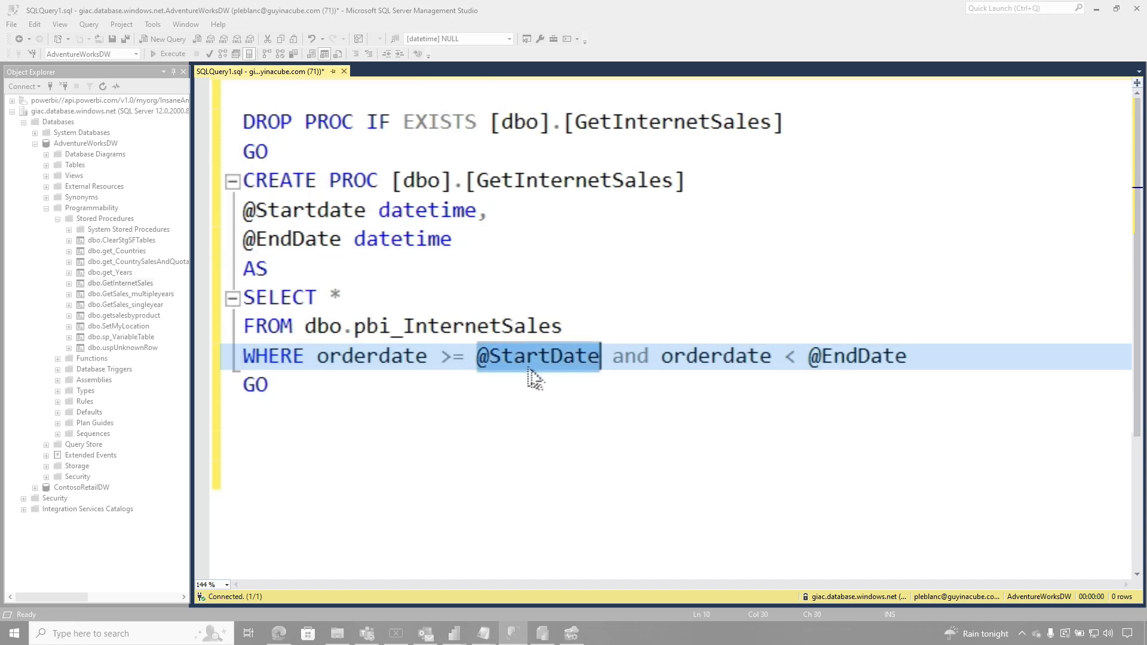
pyautogui.doubleClick(856, 356)
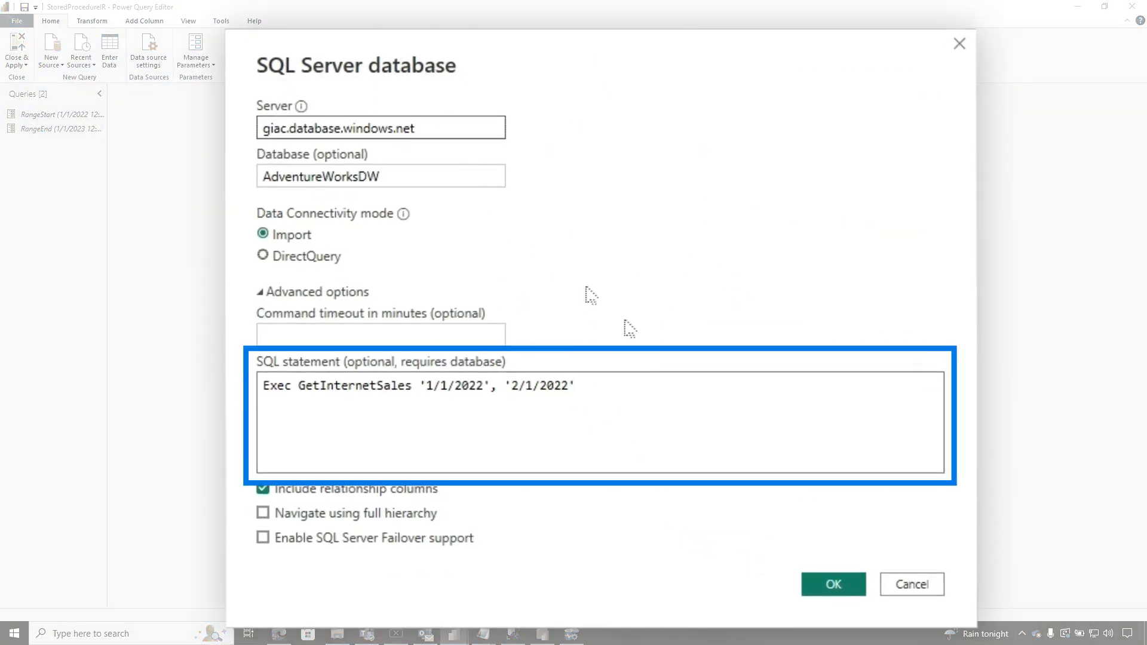
# - Confirm the connection and accept the preview to create the query from the procedure call
pyautogui.click(832, 584)
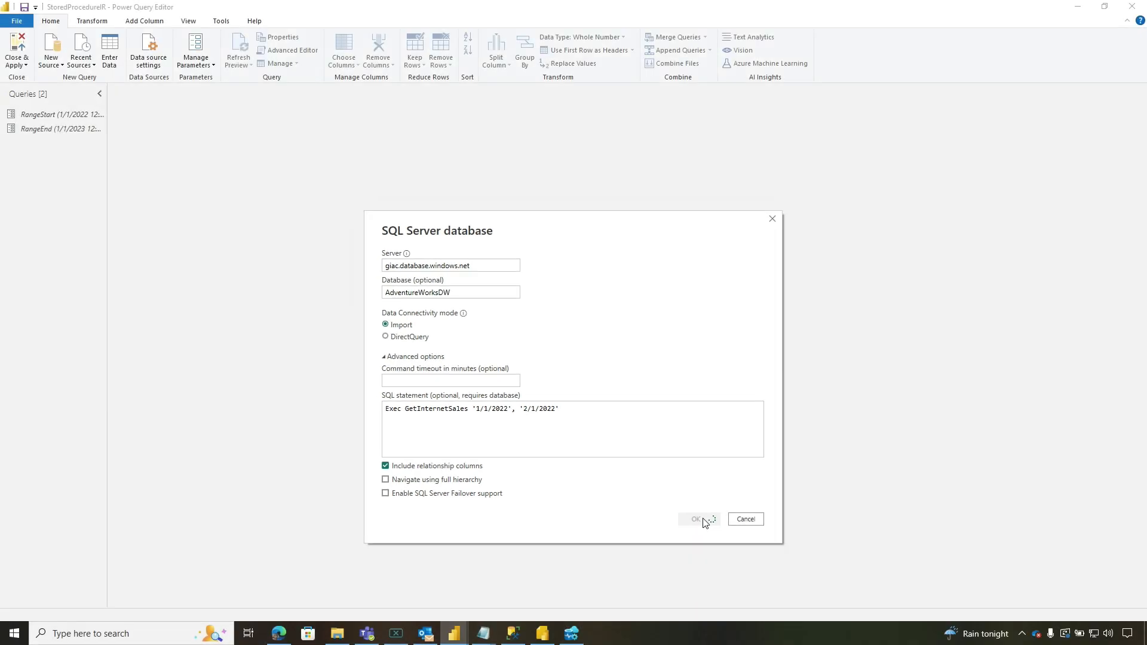
pyautogui.click(695, 518)
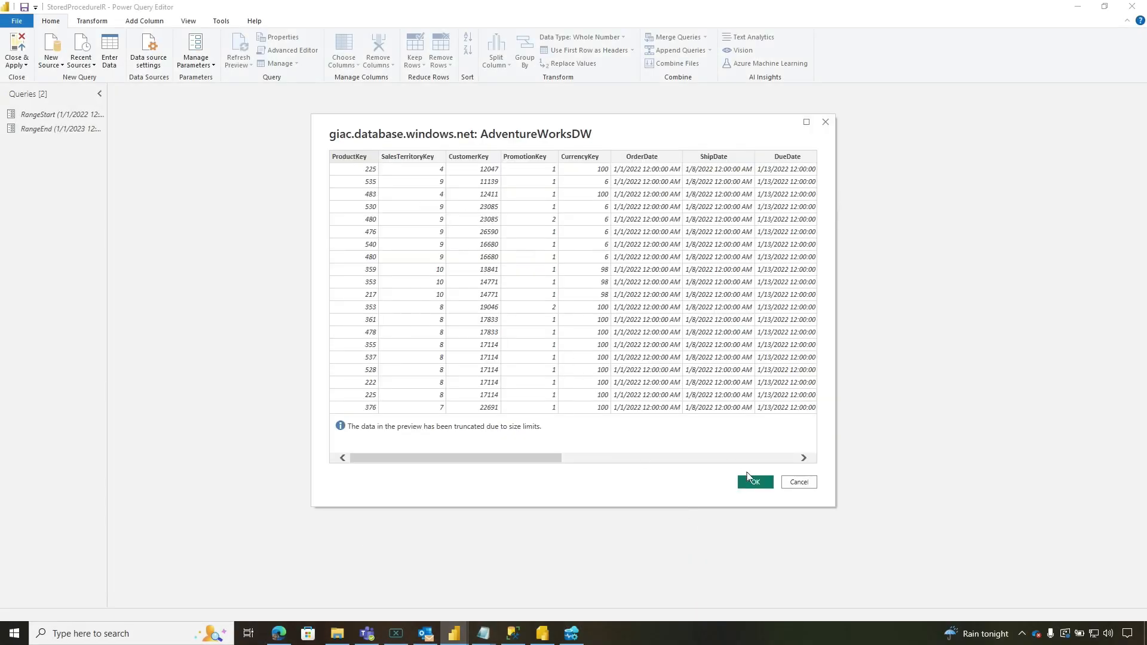
pyautogui.click(754, 482)
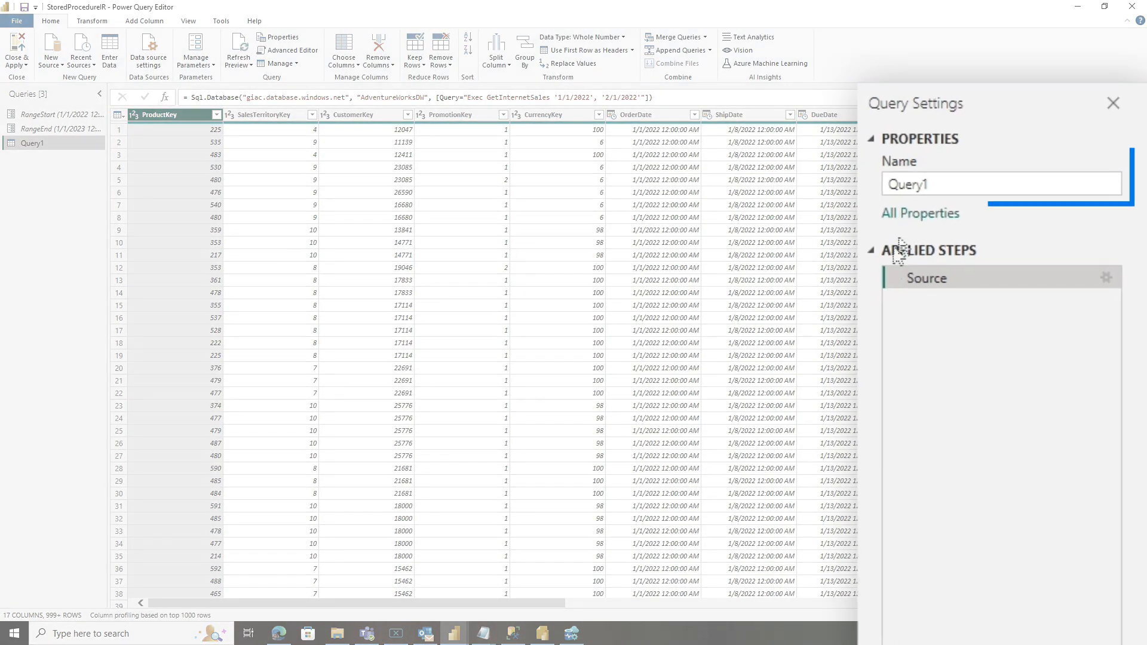
# - Rename the query to InternetSales and bring up its M code in the Advanced Editor
pyautogui.write('InternetSales')
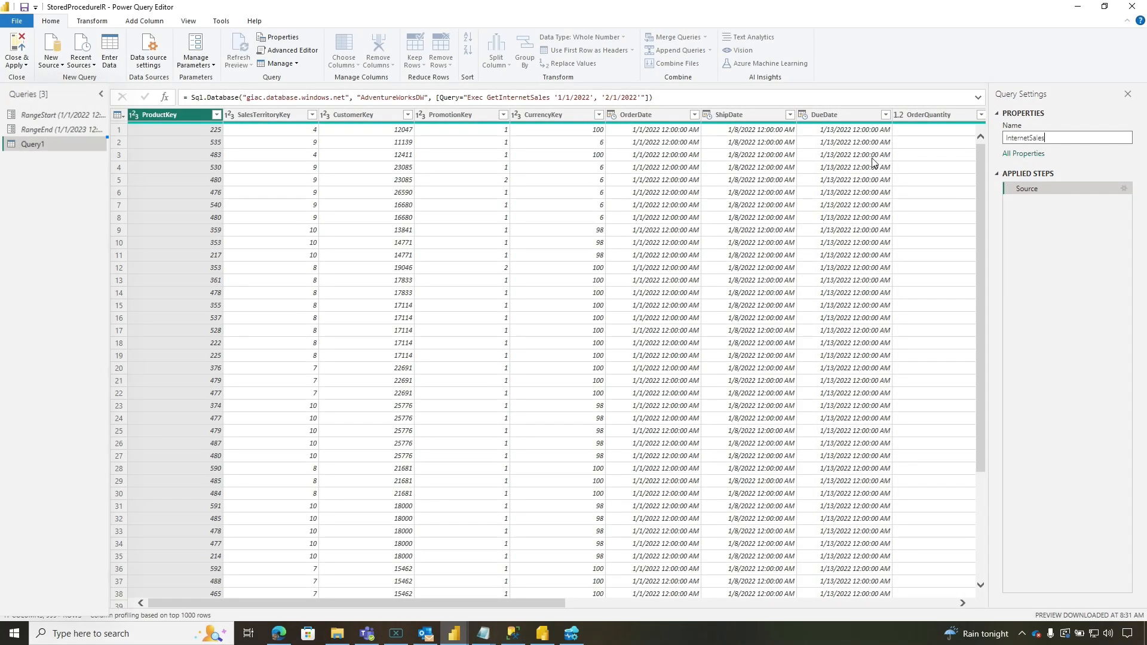
pyautogui.rightClick(73, 193)
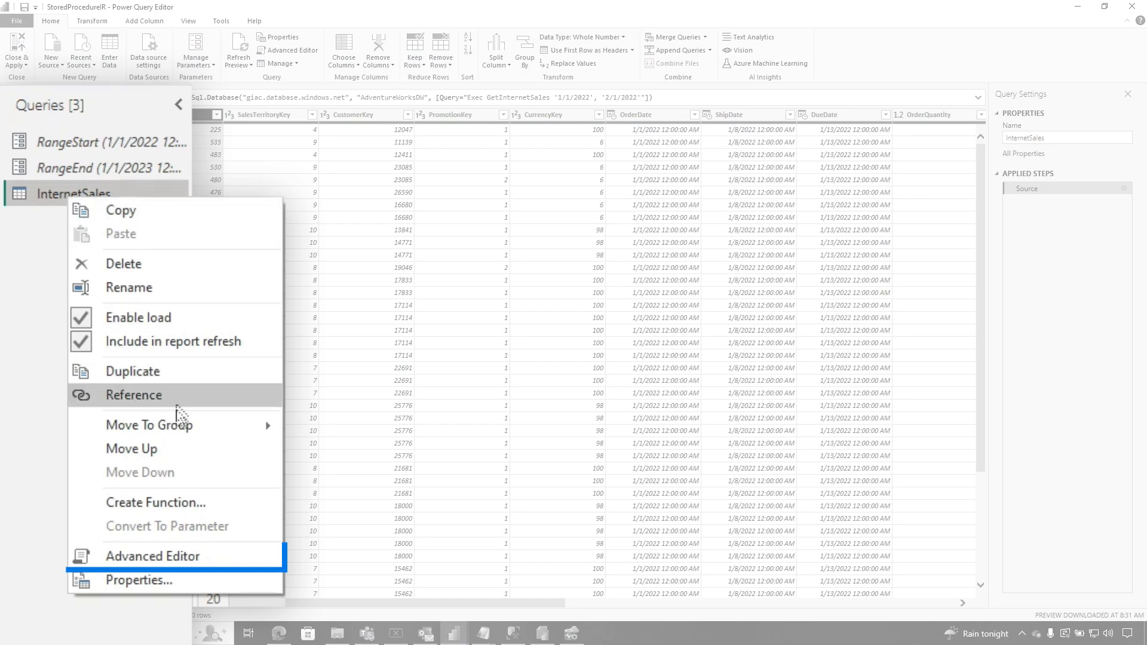
pyautogui.click(152, 555)
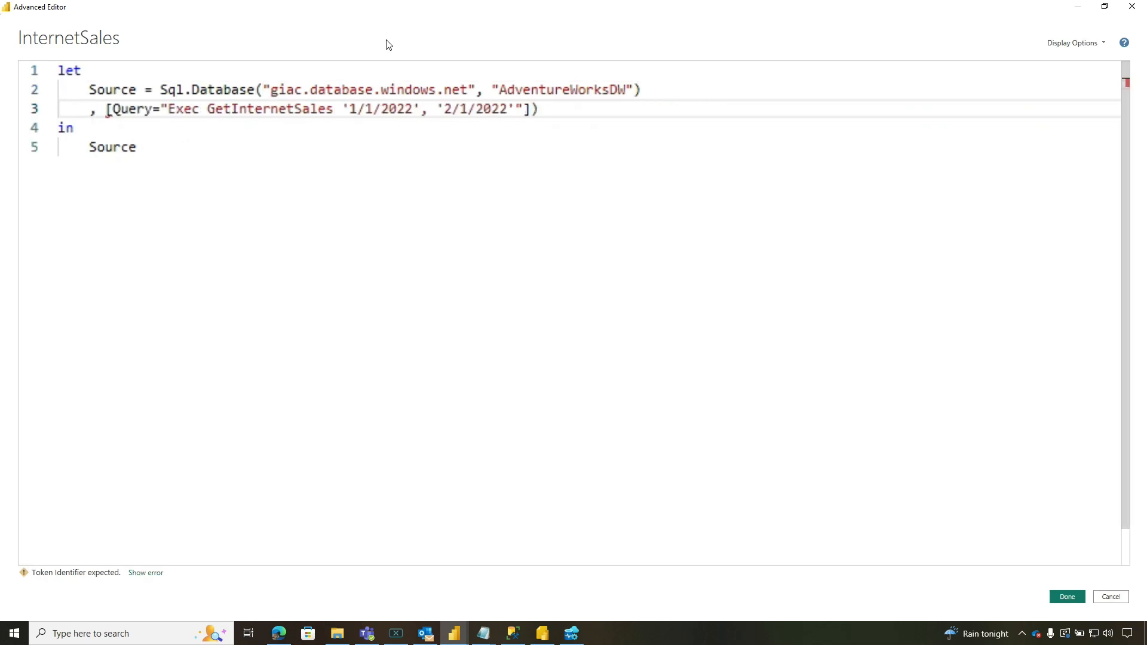
# - Add a NativeQuery step calling Value.NativeQuery(Source, ...) in the InternetSales M code
pyautogui.write('NativeQuery =')
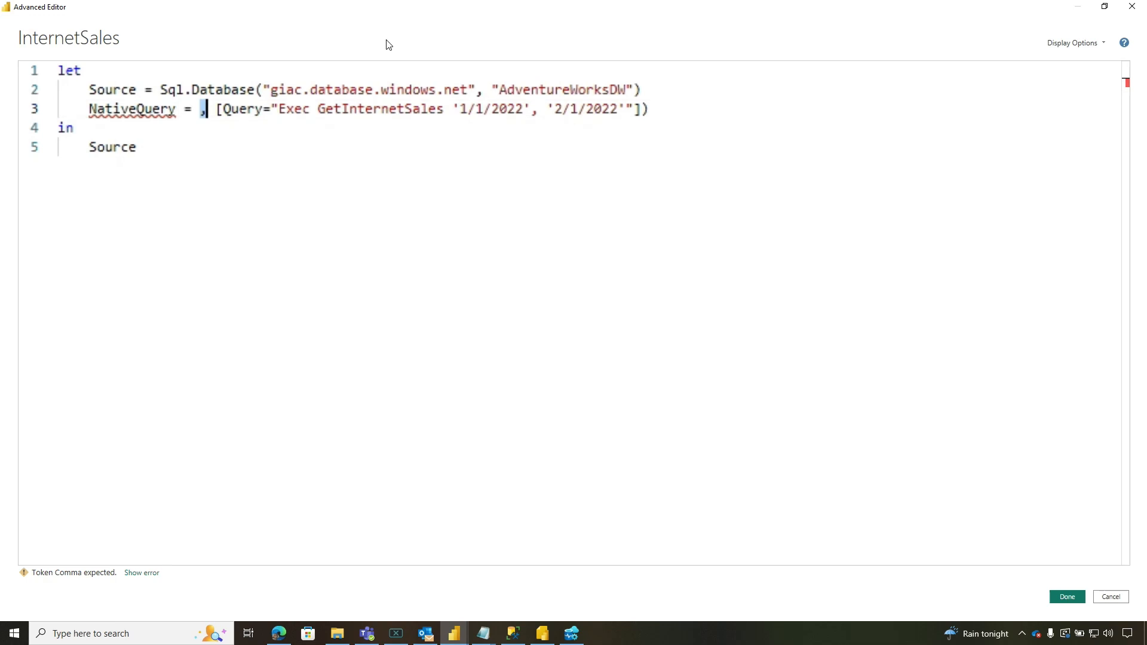
pyautogui.write('Value.NativeQuery')
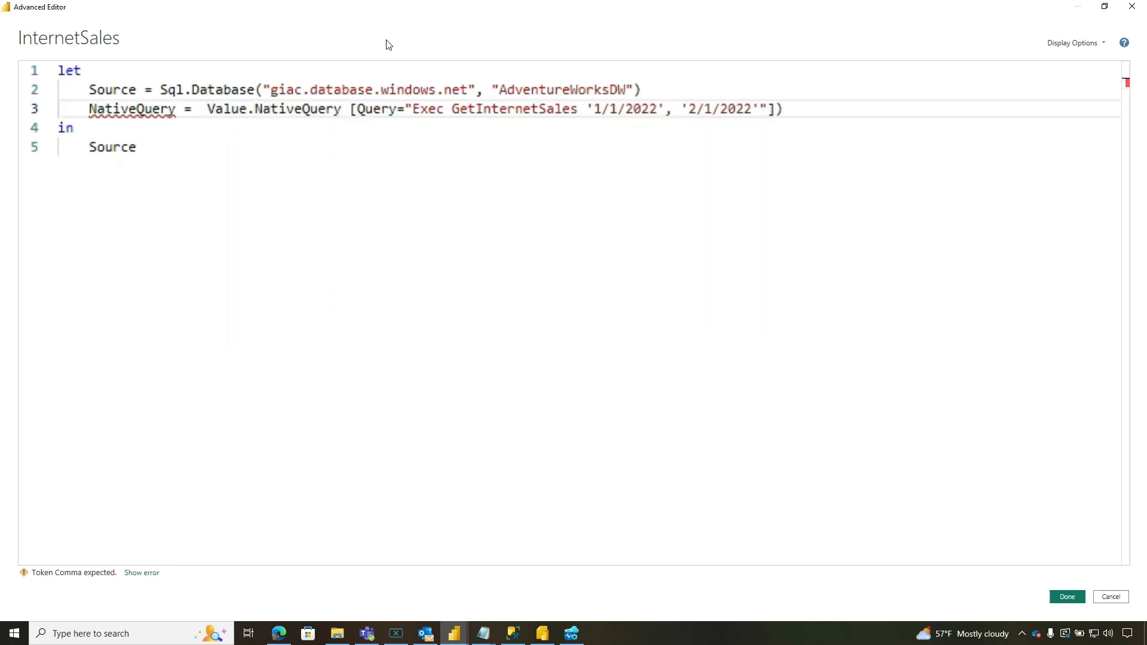
pyautogui.write('()')
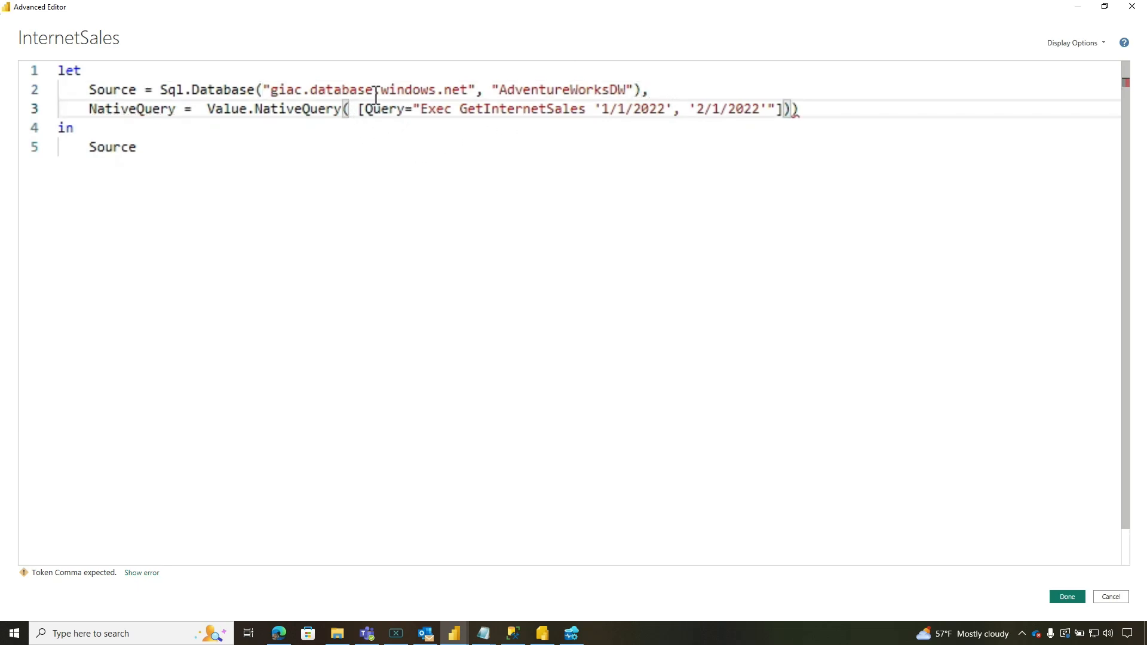
pyautogui.write('Source,')
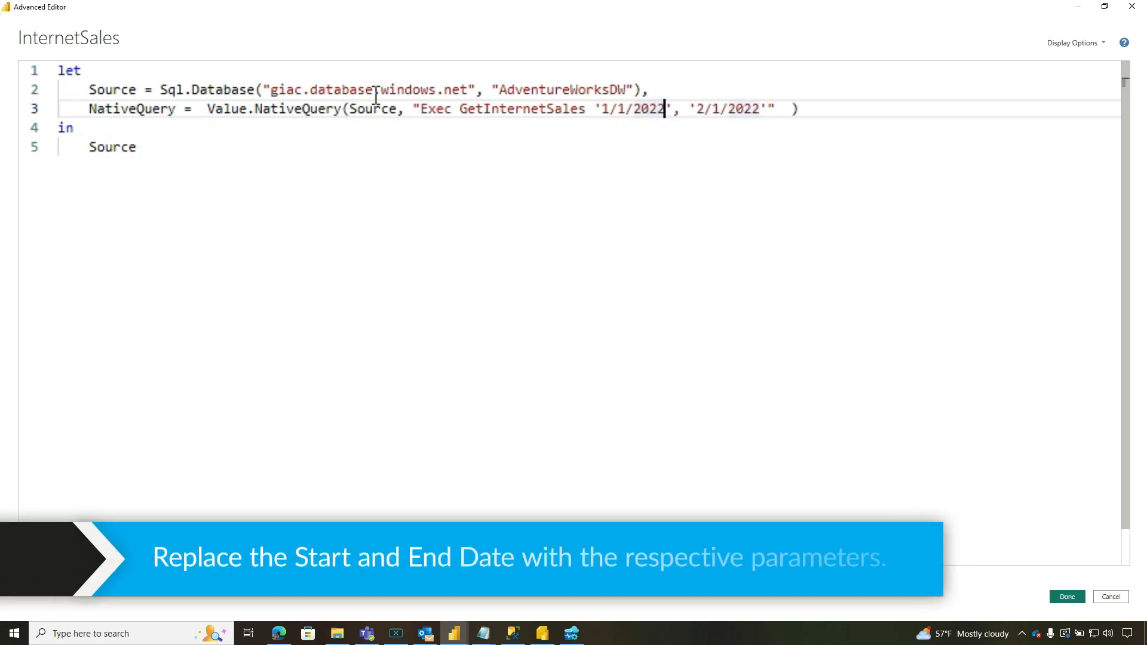
pyautogui.doubleClick(635, 109)
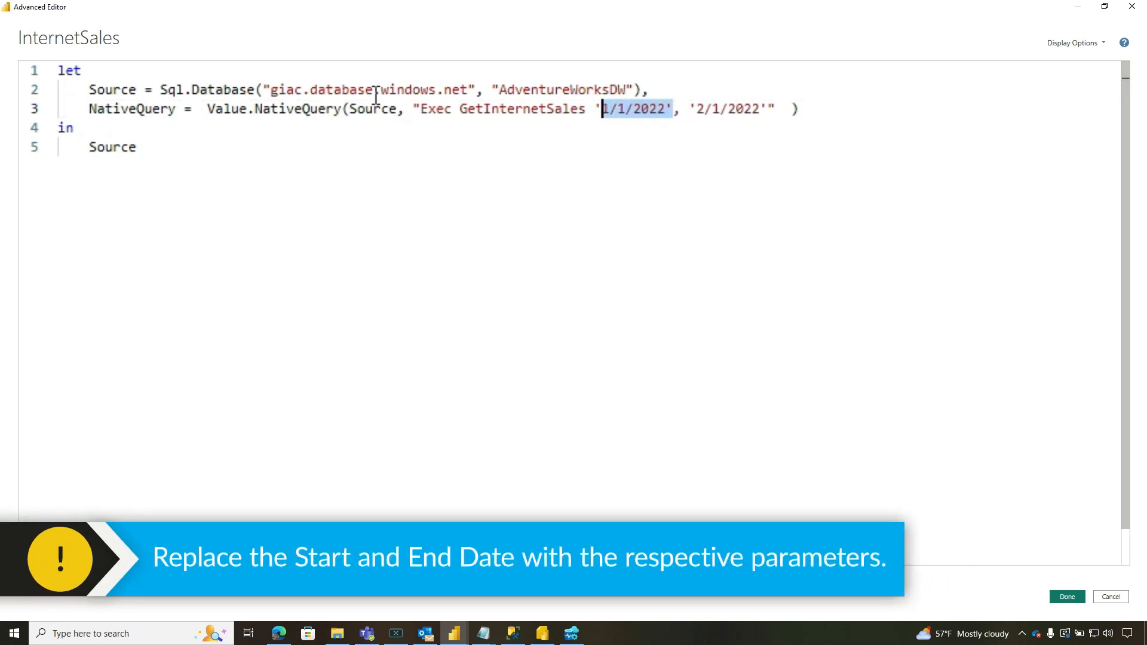
pyautogui.write('@Start')
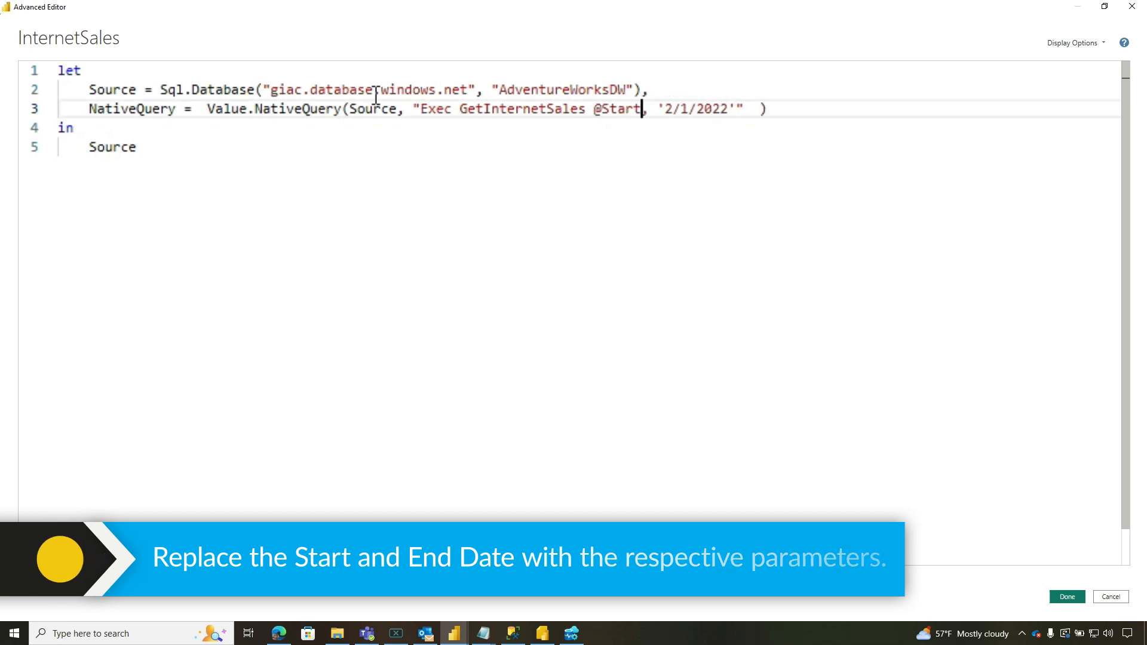
pyautogui.write('Date')
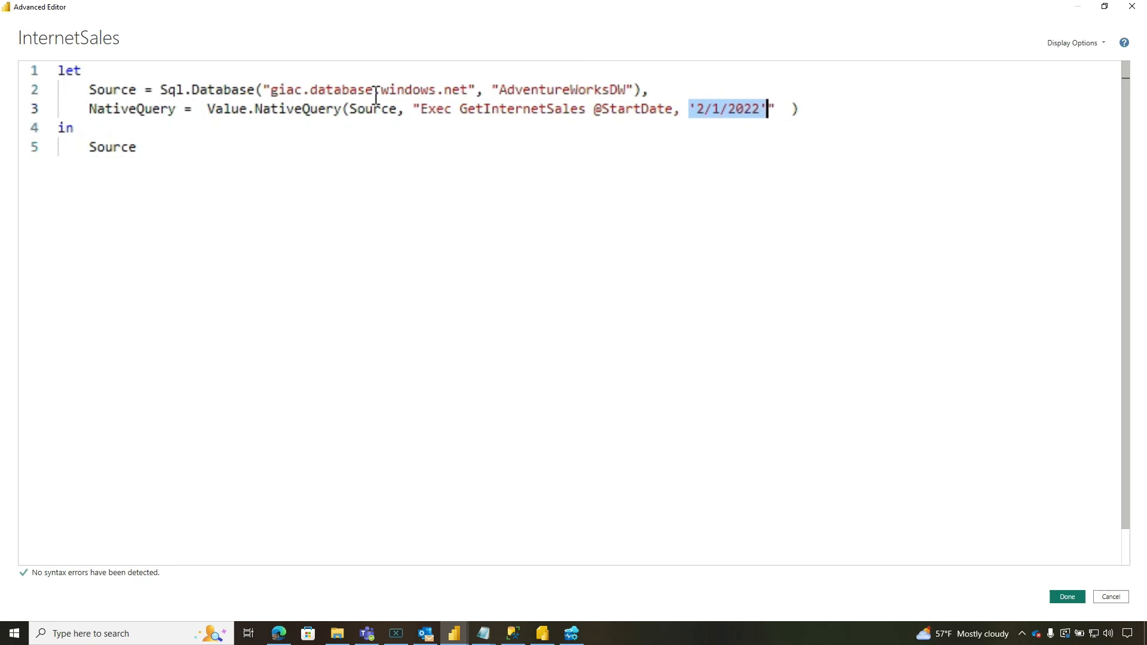
pyautogui.write('@EndDate')
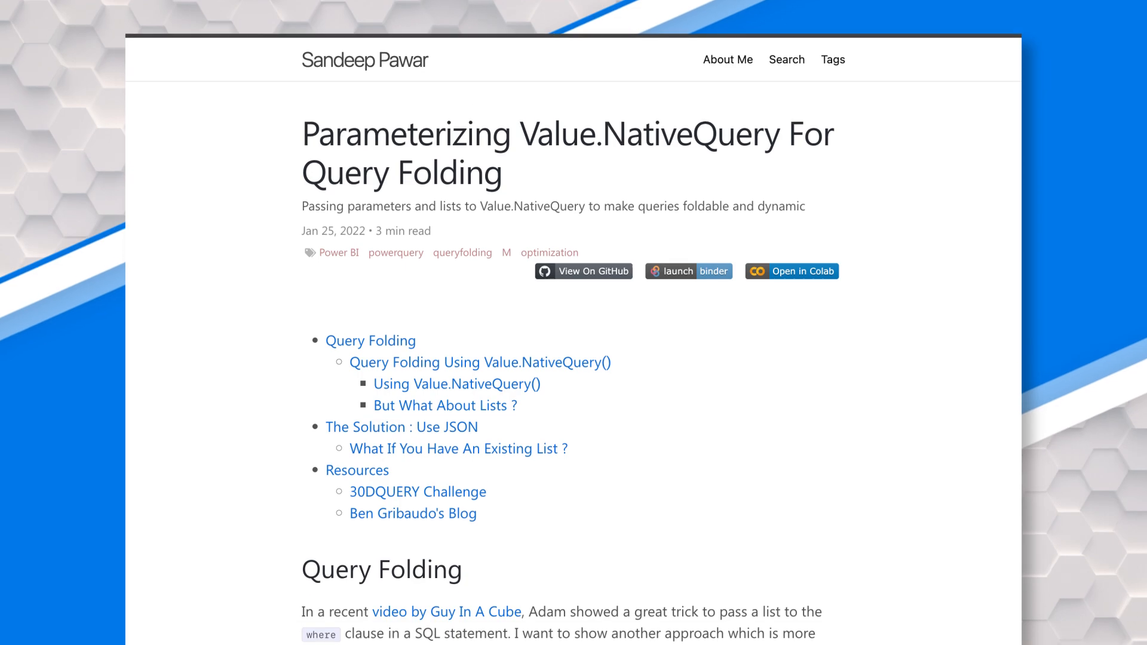
pyautogui.scroll(-3)
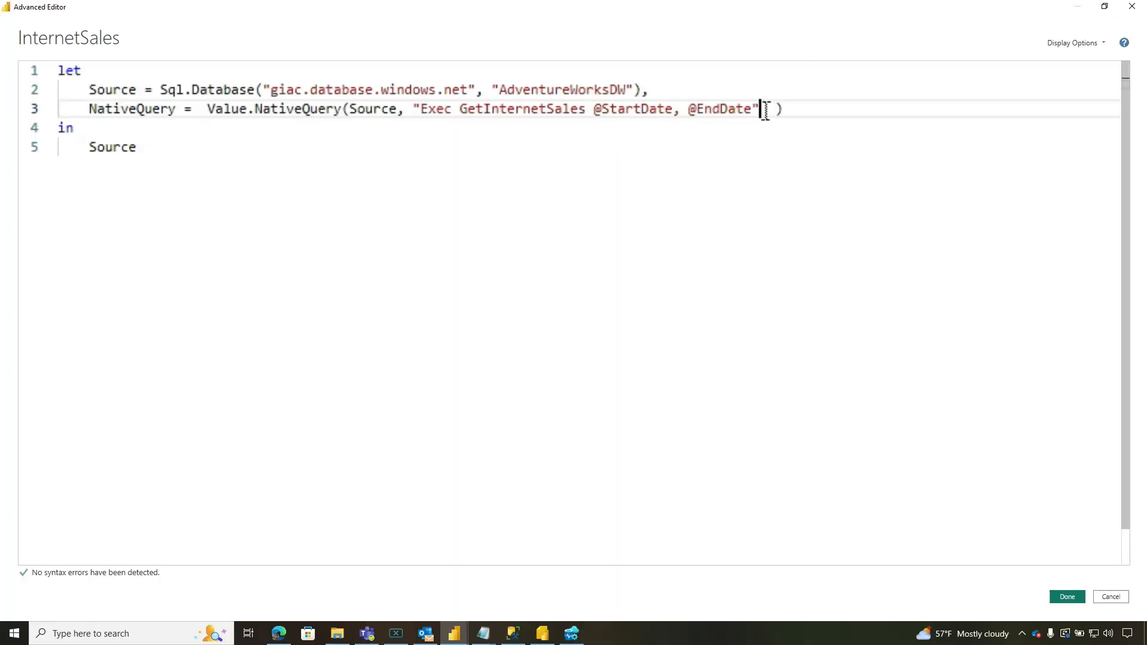
# - Pass a parameter record mapping StartDate to RangeStart and EndDate to RangeEnd
pyautogui.write(',')
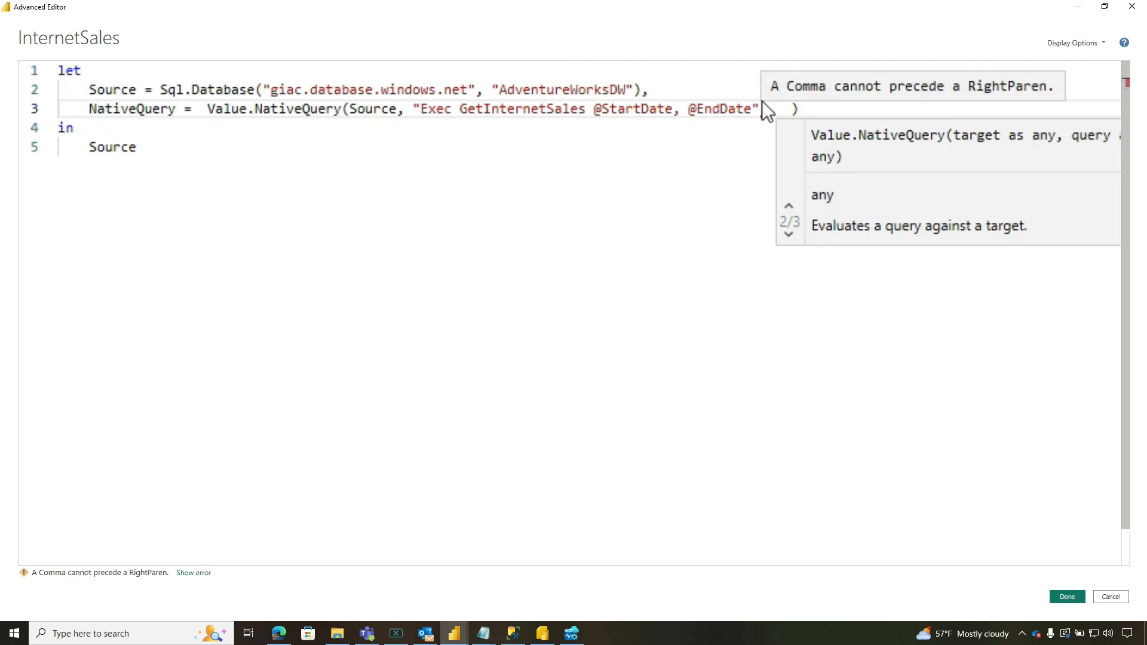
pyautogui.write('[]')
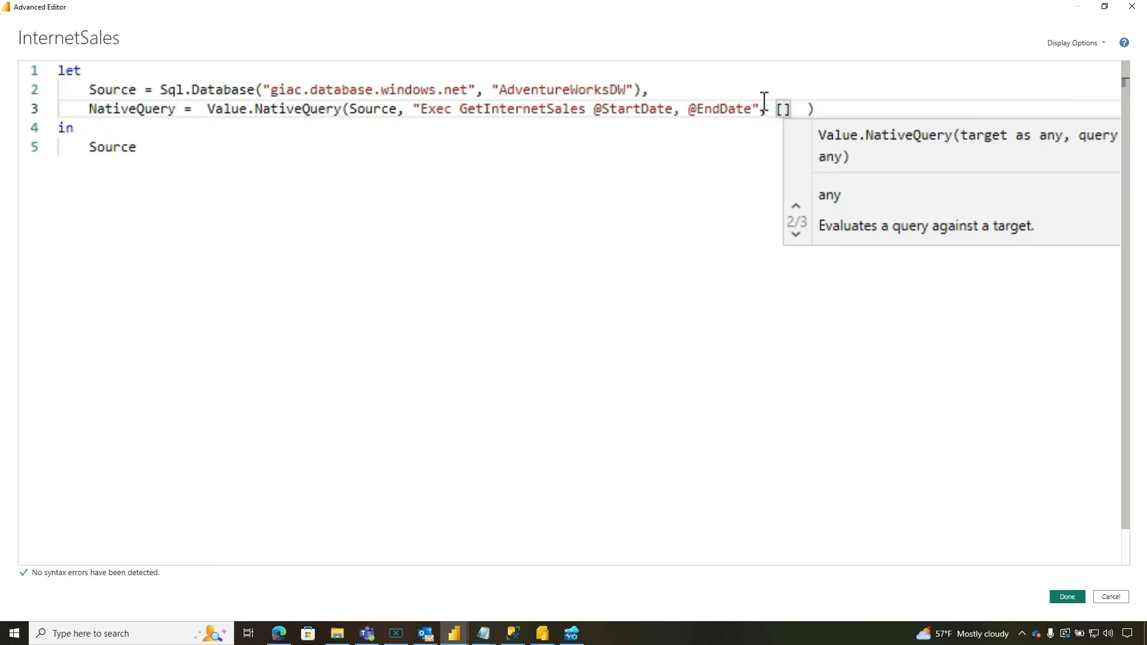
pyautogui.write('StartDate =')
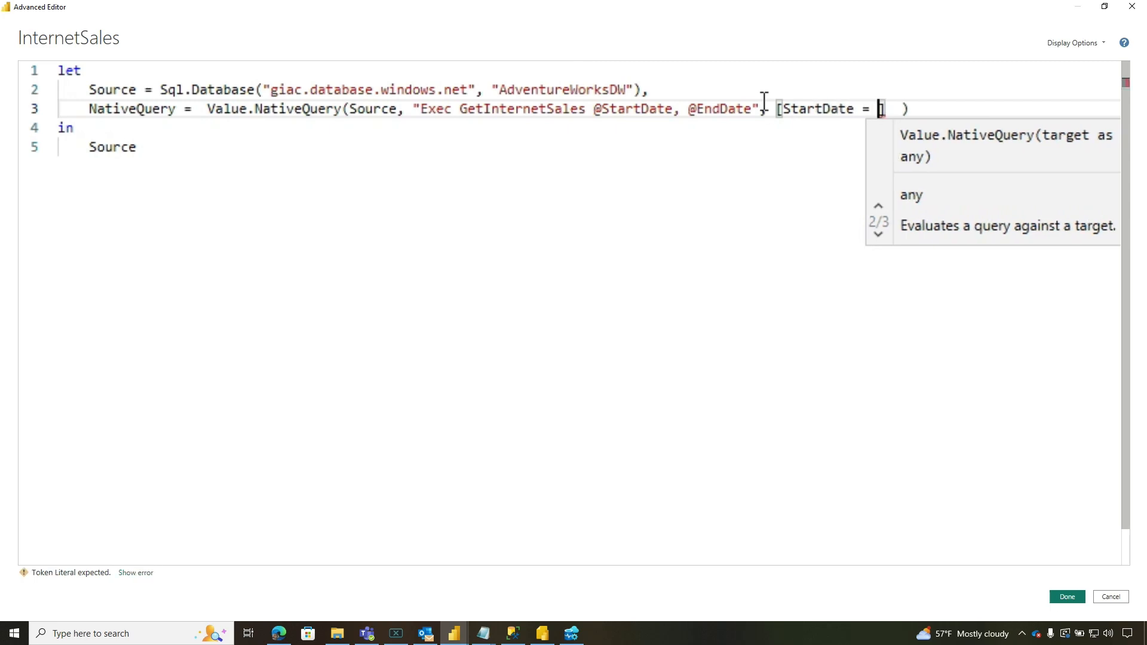
pyautogui.write('RangeStart')
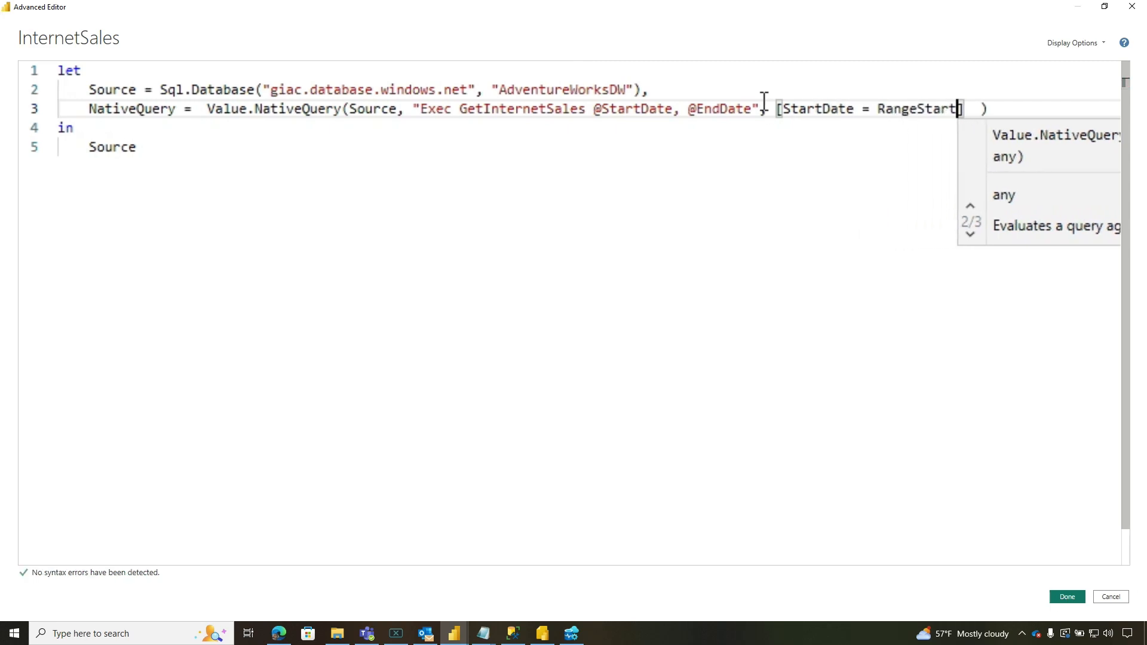
pyautogui.write(', EndDate =')
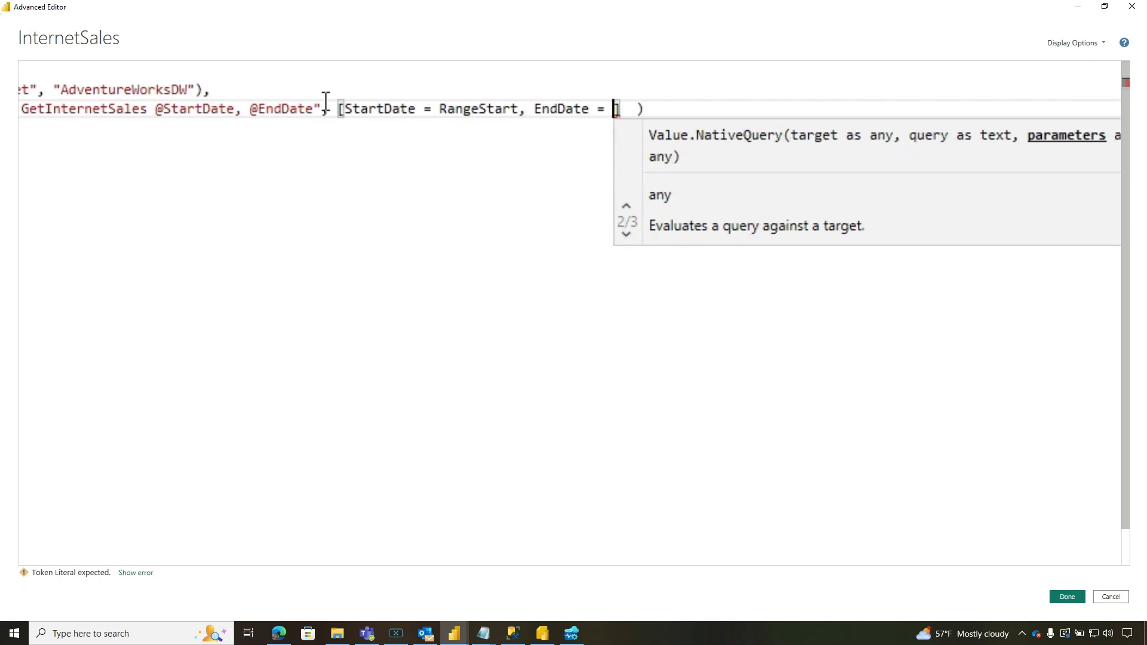
pyautogui.write('RangeEnd],')
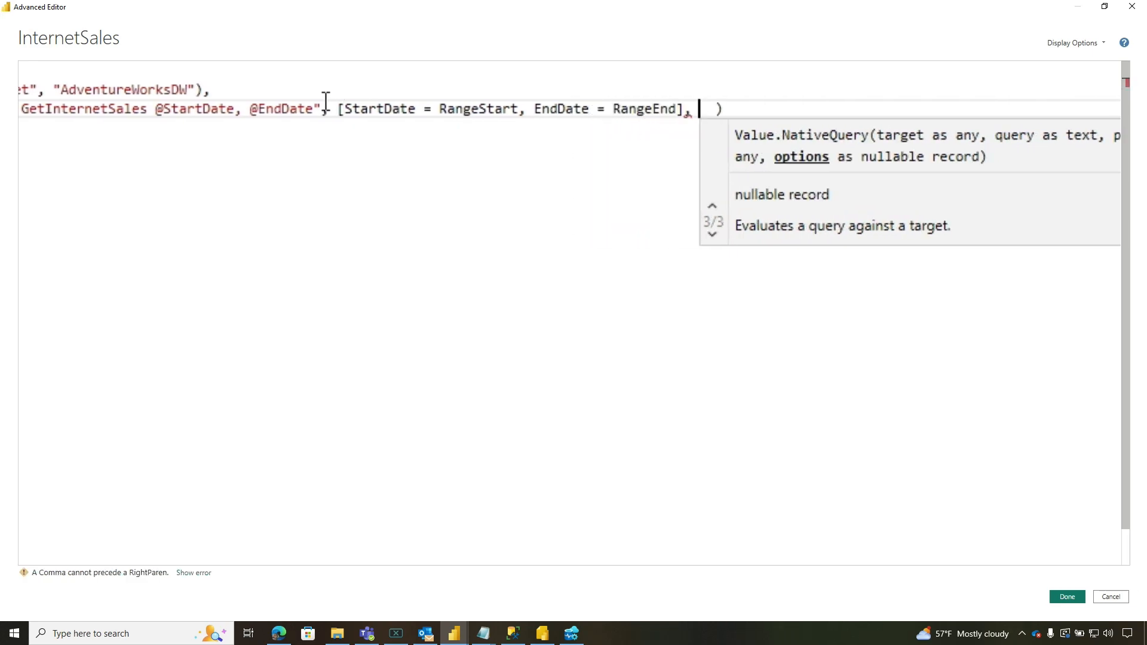
# - Add [EnableFolding=true], return the NativeQuery step in the 'in' clause, and save the query
pyautogui.write('Enable')
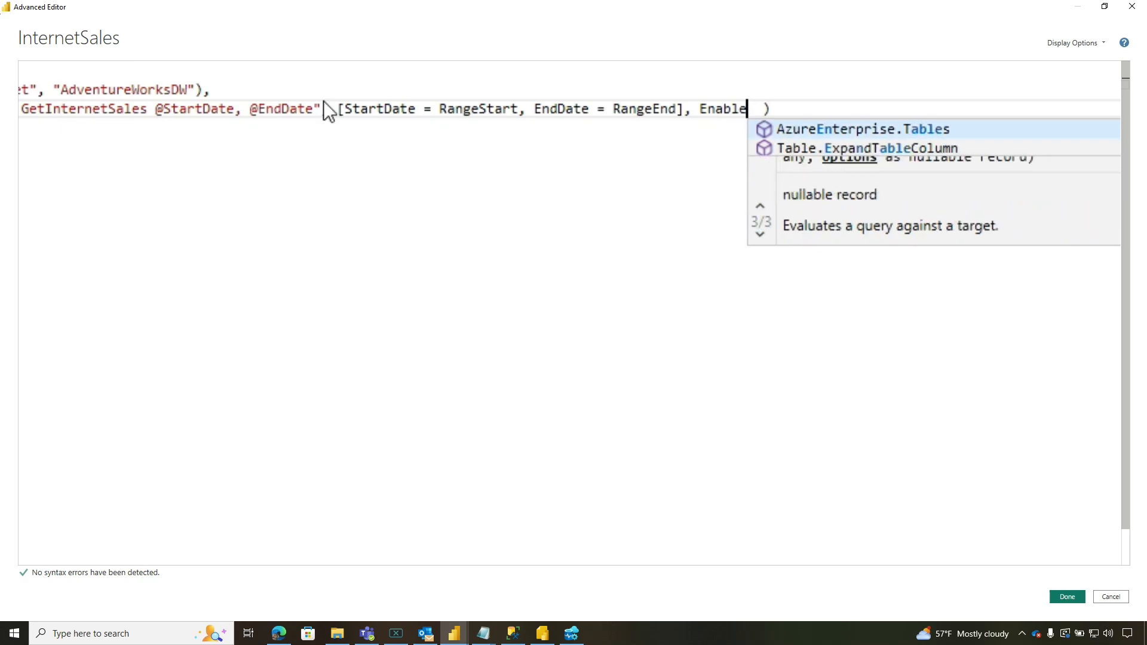
pyautogui.write('Folding=t')
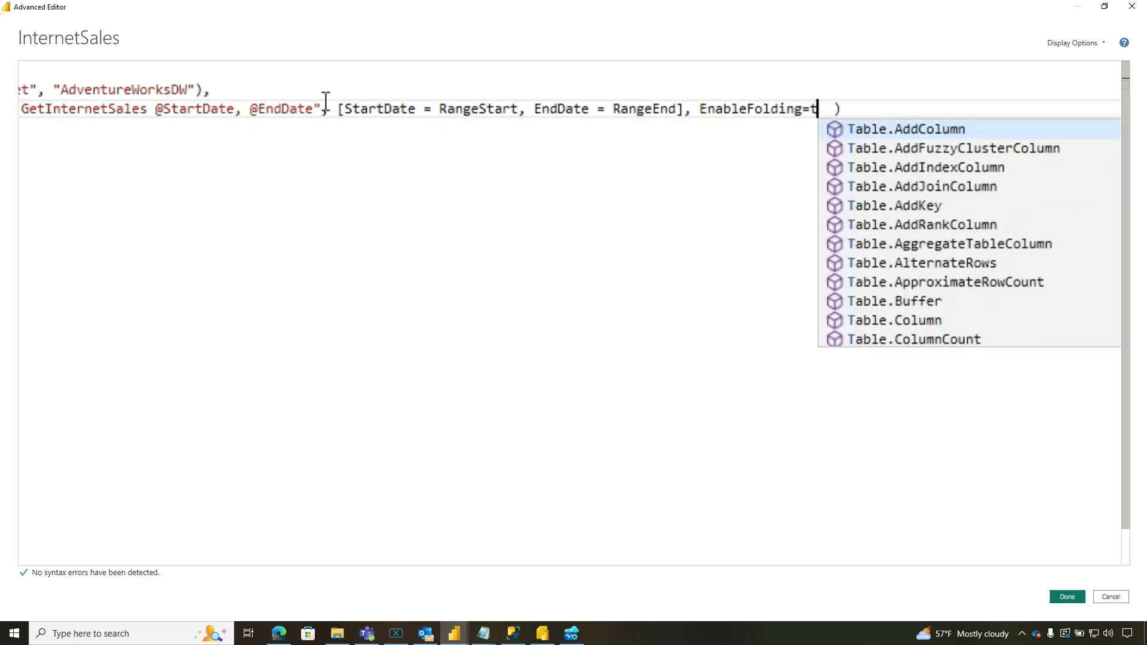
pyautogui.write('rue')
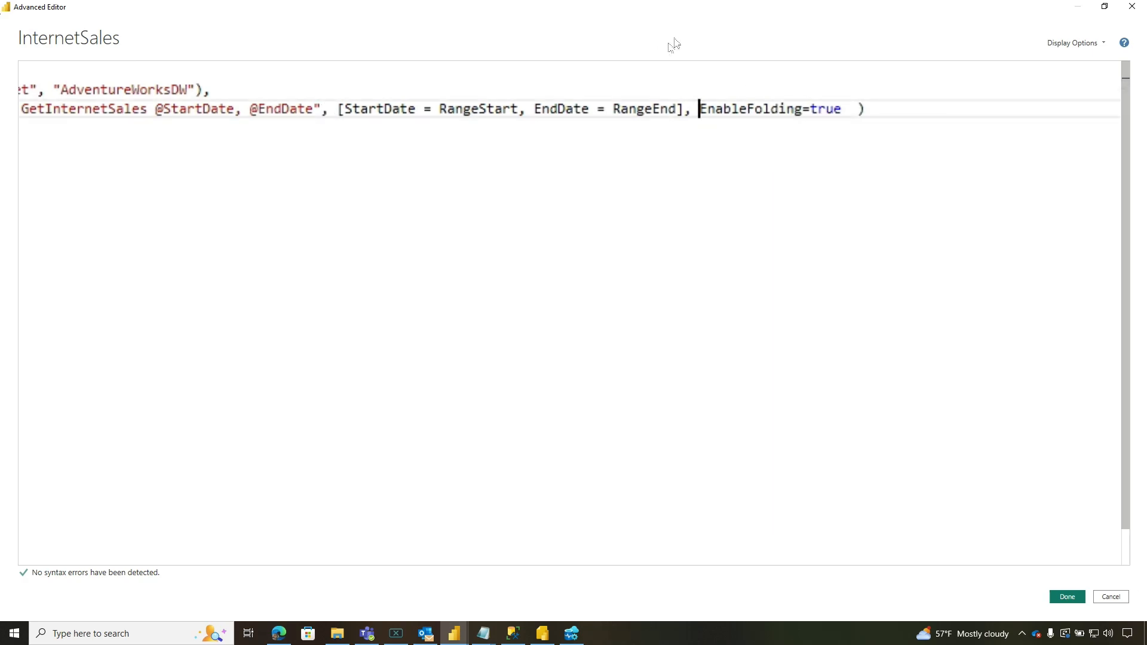
pyautogui.write('[0')
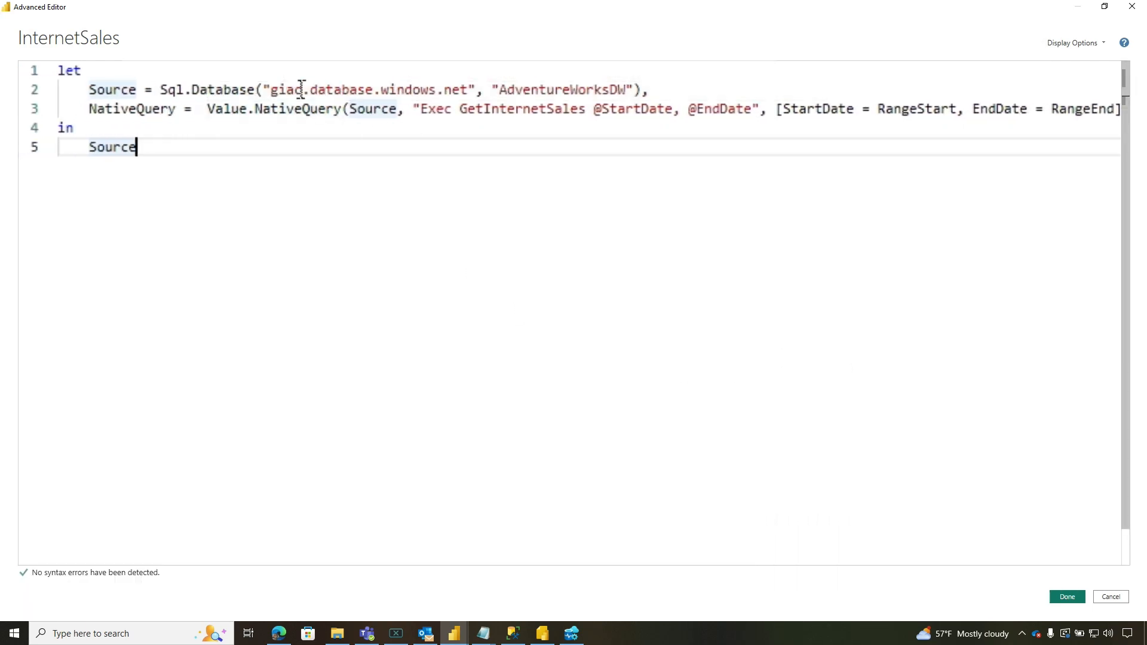
pyautogui.moveTo(500, 117)
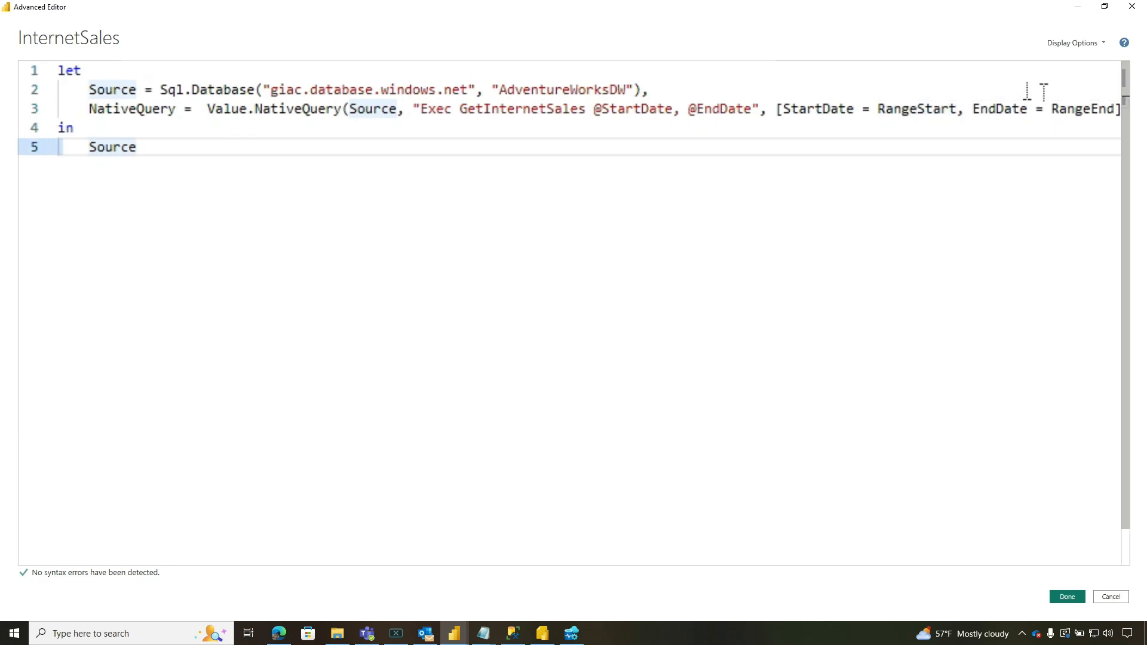
pyautogui.write('NativeQuery')
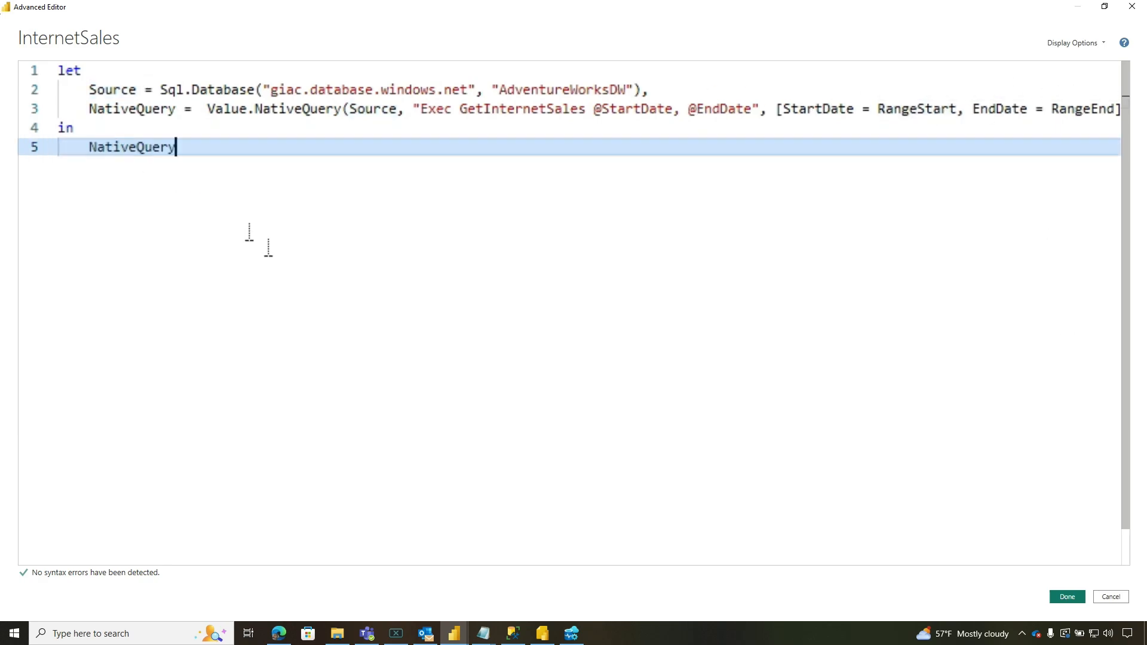
pyautogui.click(1065, 597)
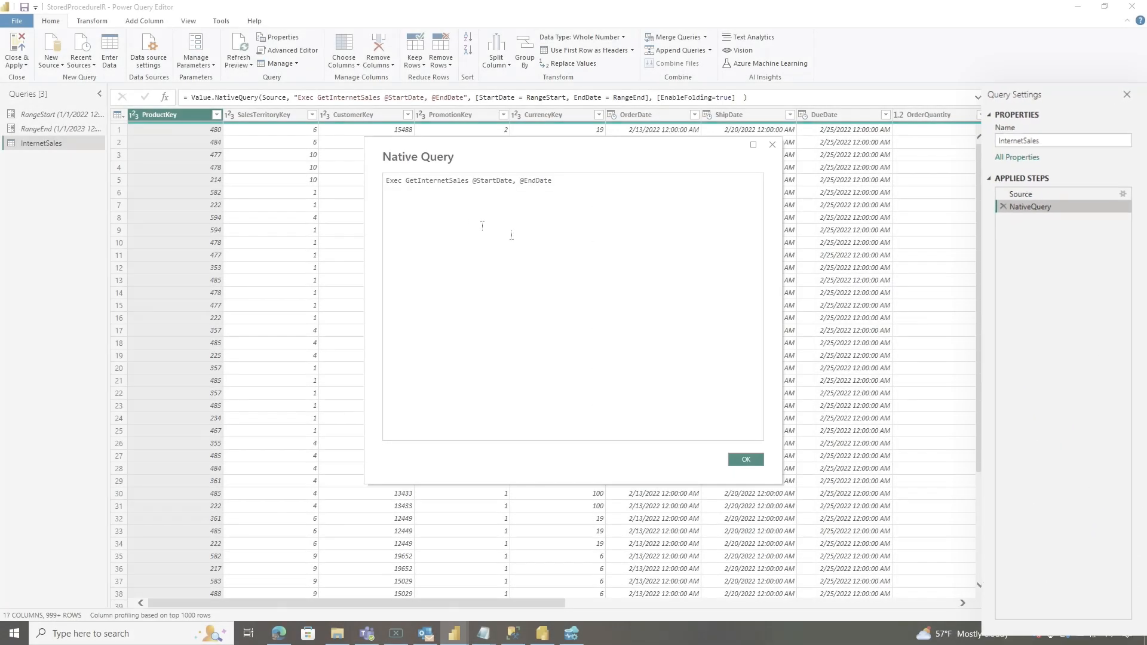
# - Check the native query for the GetInternetSales call, then Close & Apply the changes to the model
pyautogui.click(753, 145)
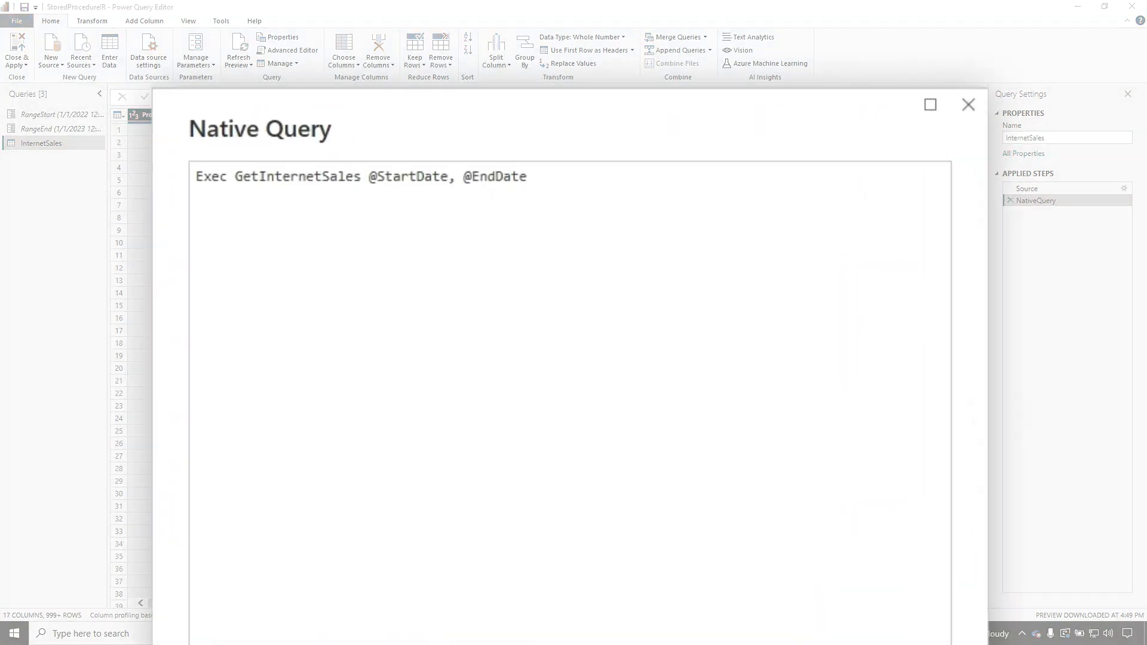
pyautogui.click(968, 106)
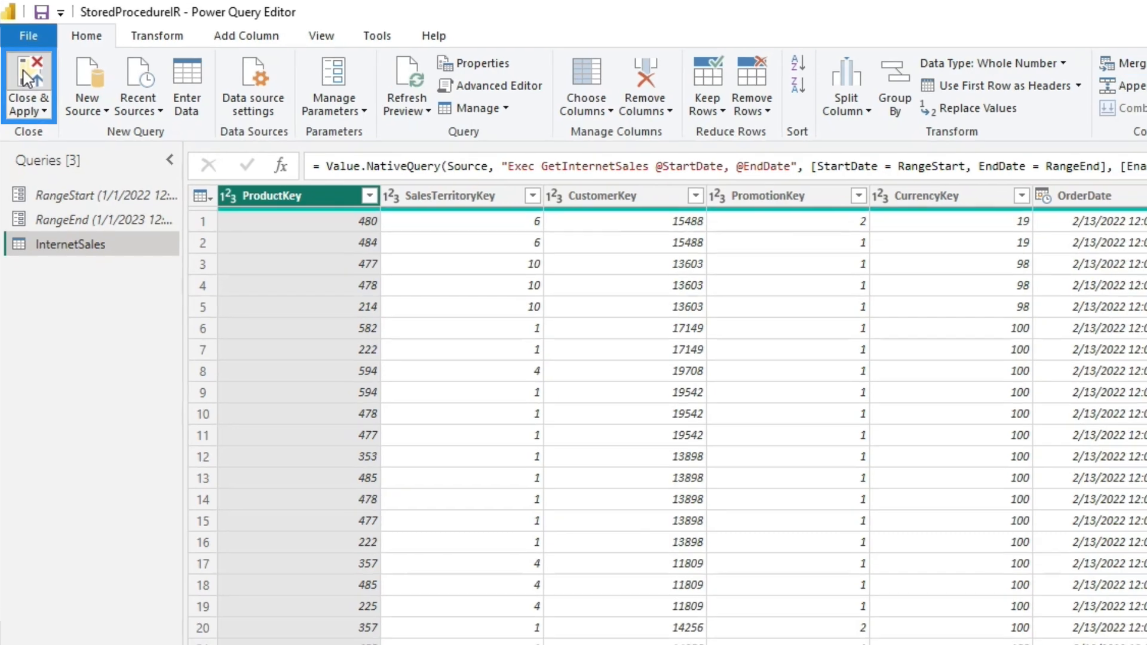
pyautogui.click(28, 84)
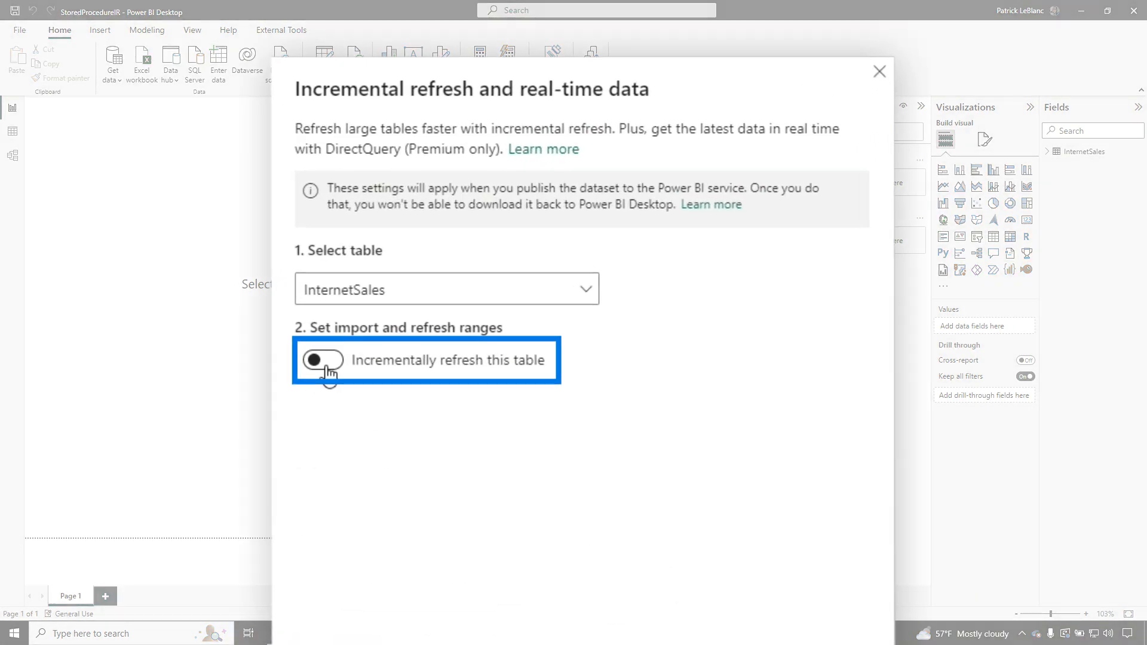
# - Turn on incremental refresh for InternetSales: archive 3 years, refresh 1 year, and apply the policy
pyautogui.click(321, 360)
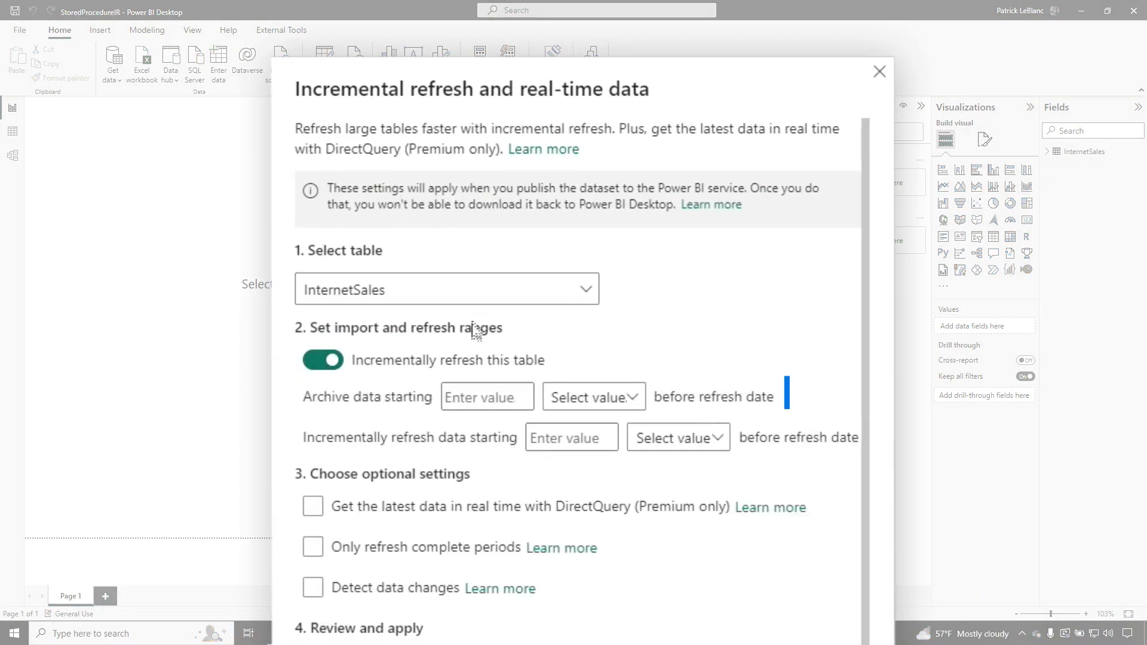
pyautogui.write('2')
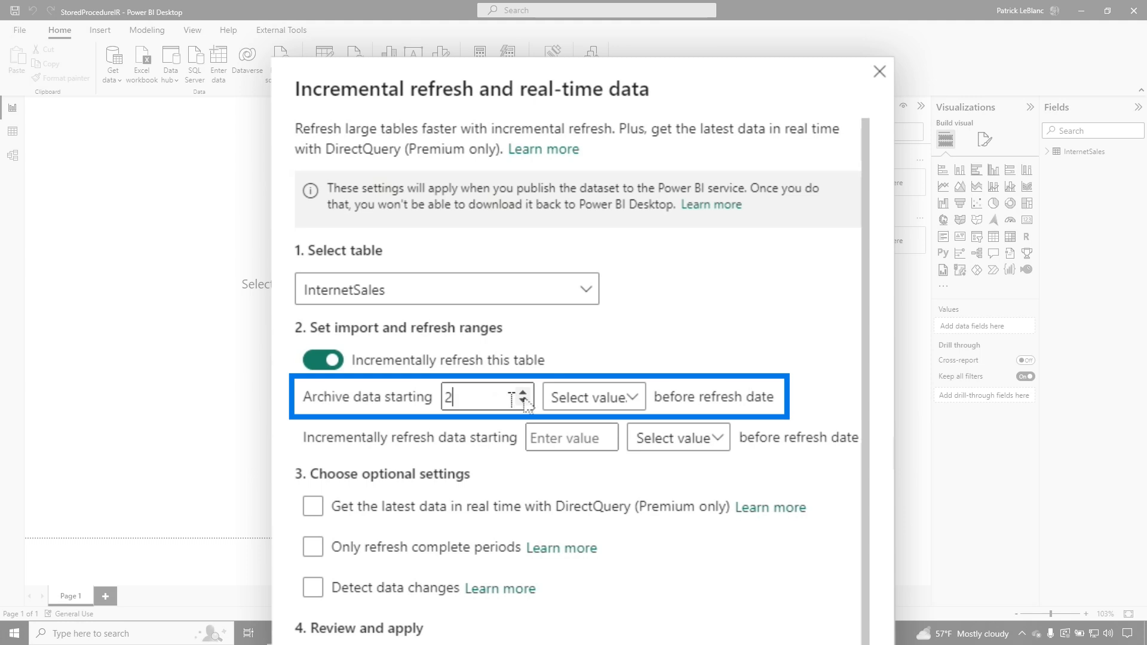
pyautogui.click(594, 397)
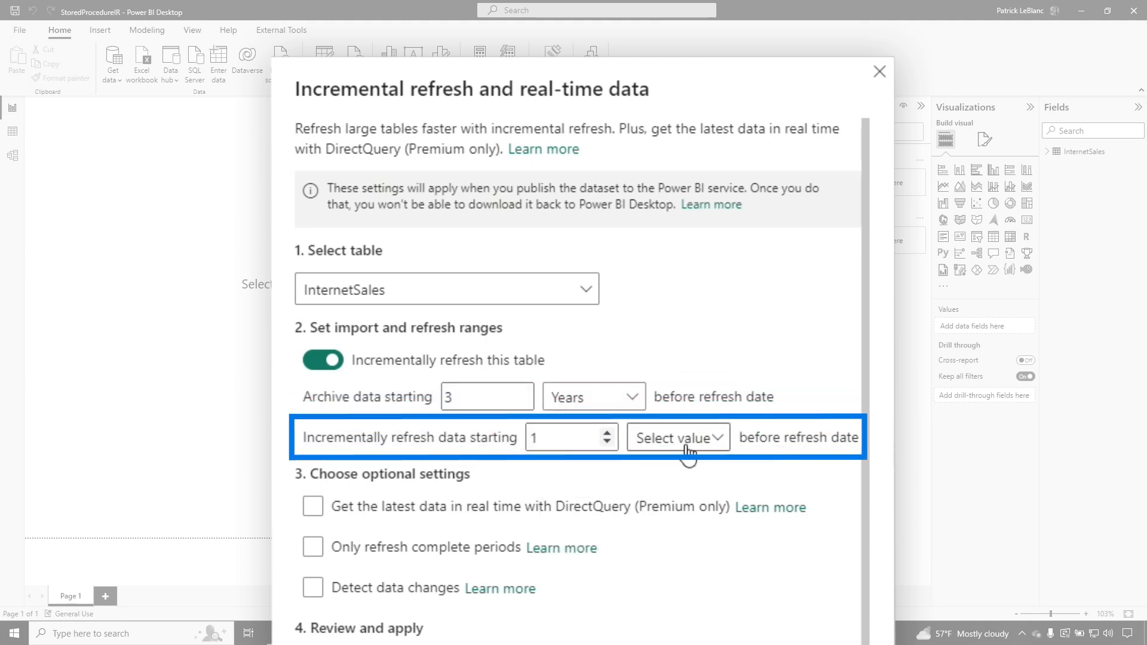
pyautogui.click(676, 437)
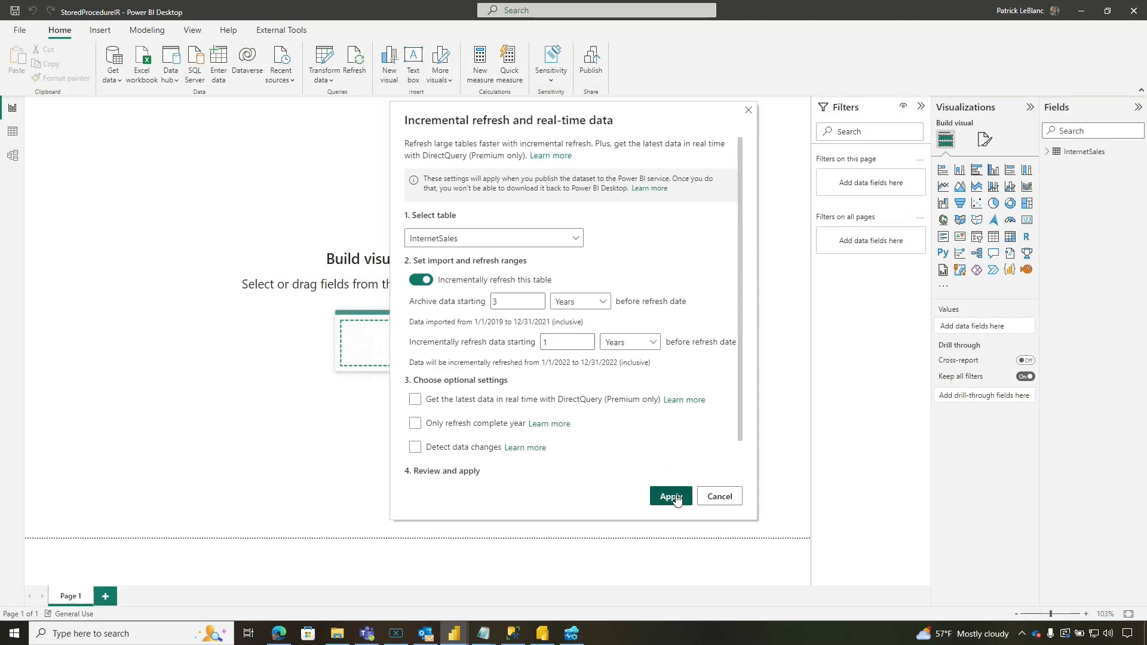
pyautogui.click(669, 496)
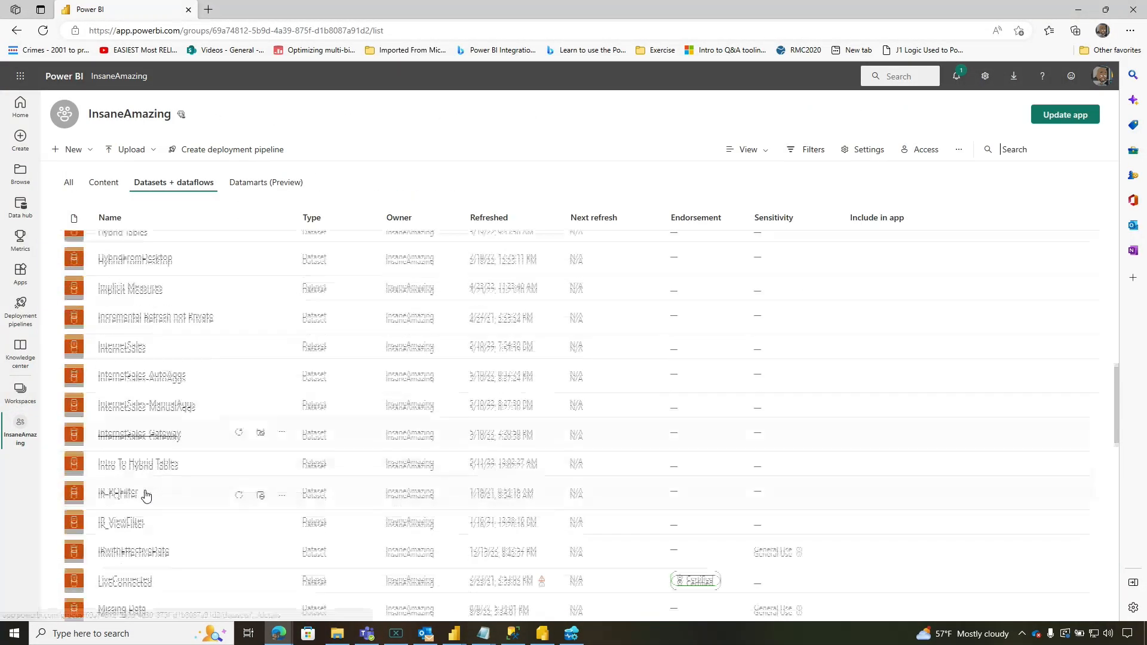
# - Scroll the workspace's dataset list down to the StoredProcedureIR dataset
pyautogui.scroll(-3)
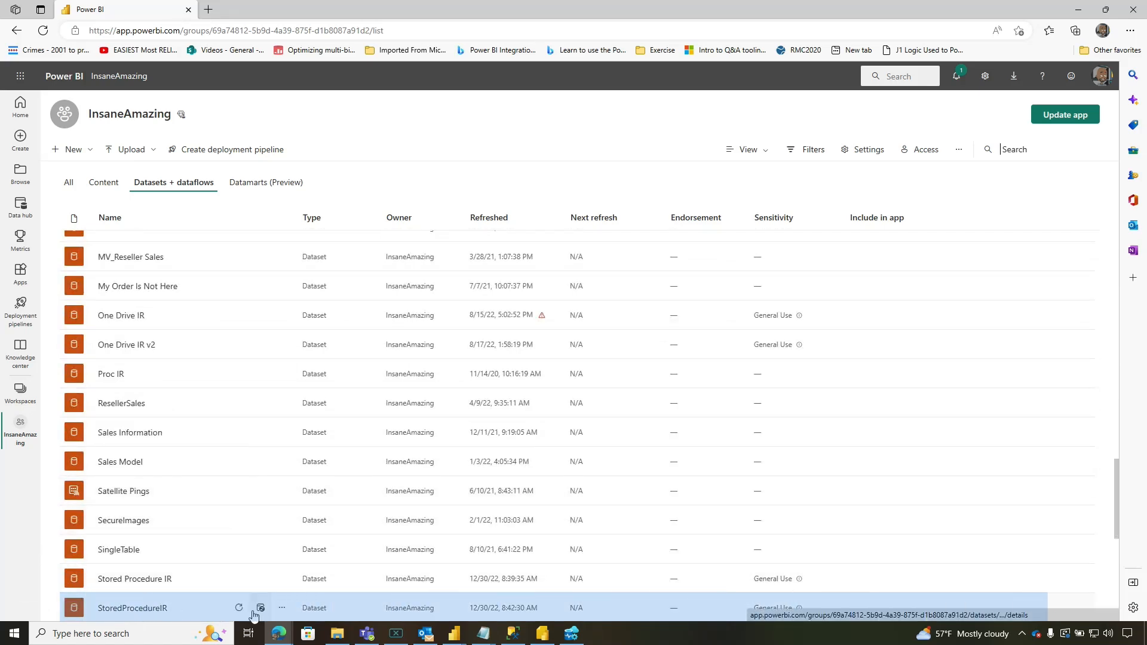
pyautogui.moveTo(668, 341)
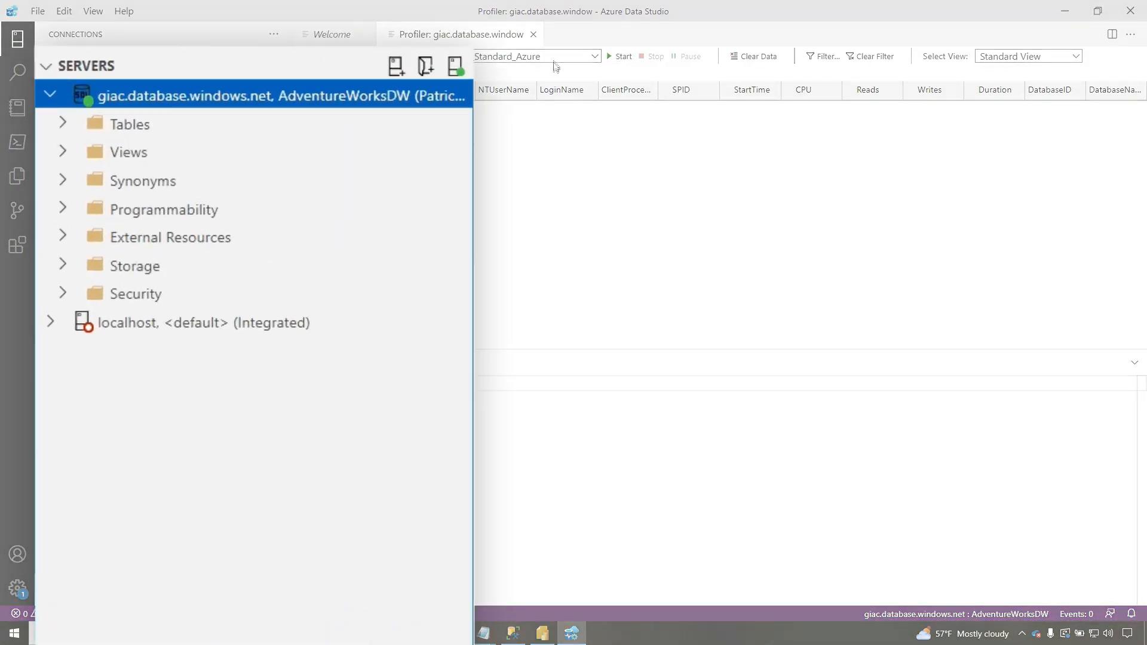
# - Start a new profiler session on AdventureWorksDW with the Standard_Azure template and default name
pyautogui.click(533, 34)
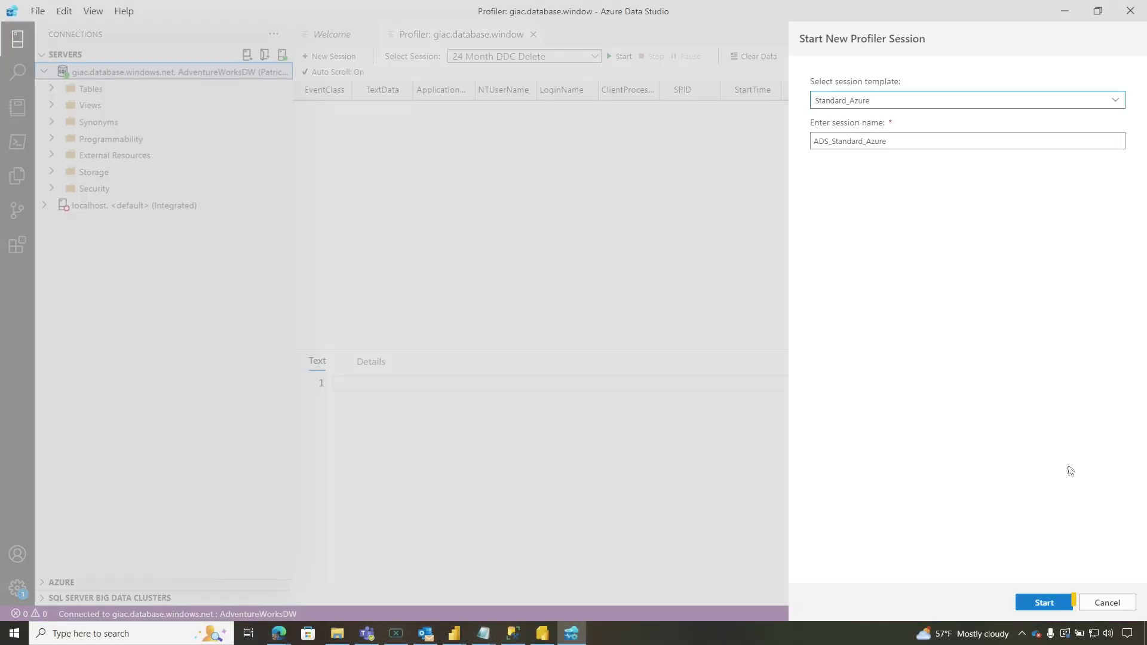
pyautogui.click(1043, 602)
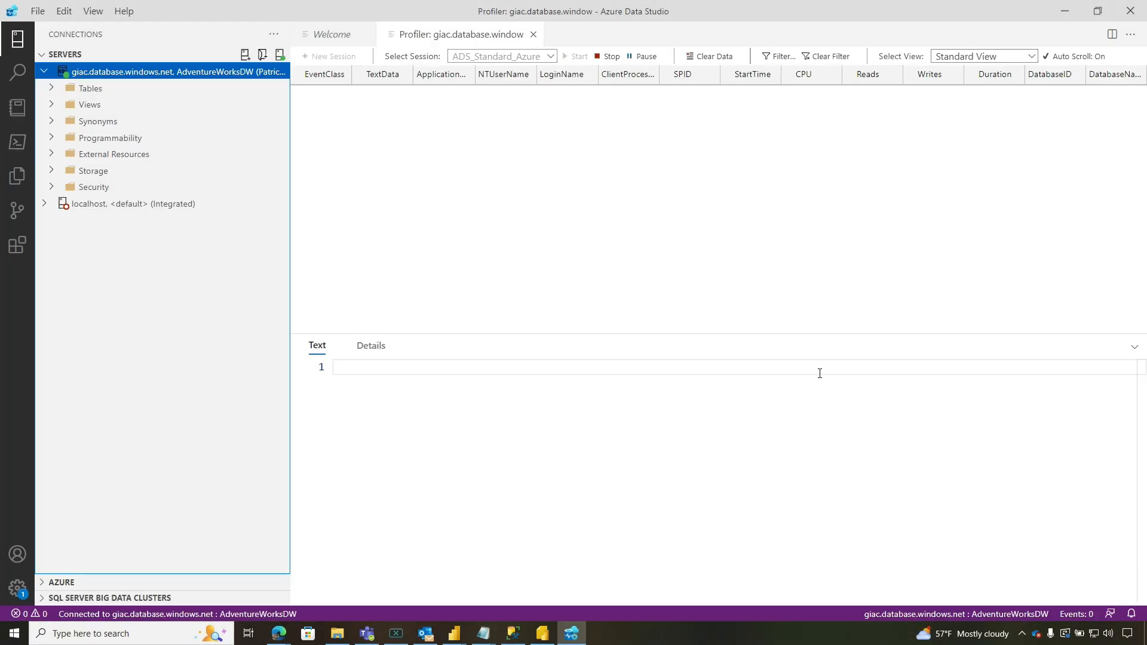
pyautogui.click(276, 634)
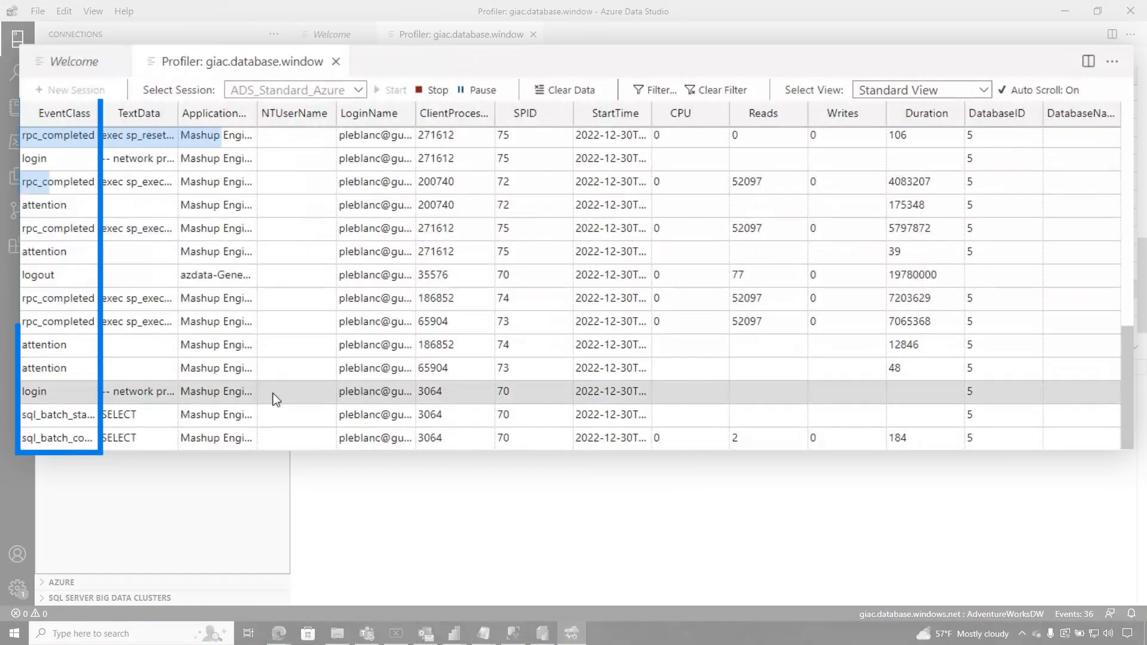
# - Read the rpc_completed events showing GetInternetSales calls for the 2020-2021 and 2019-2020 ranges
pyautogui.click(132, 438)
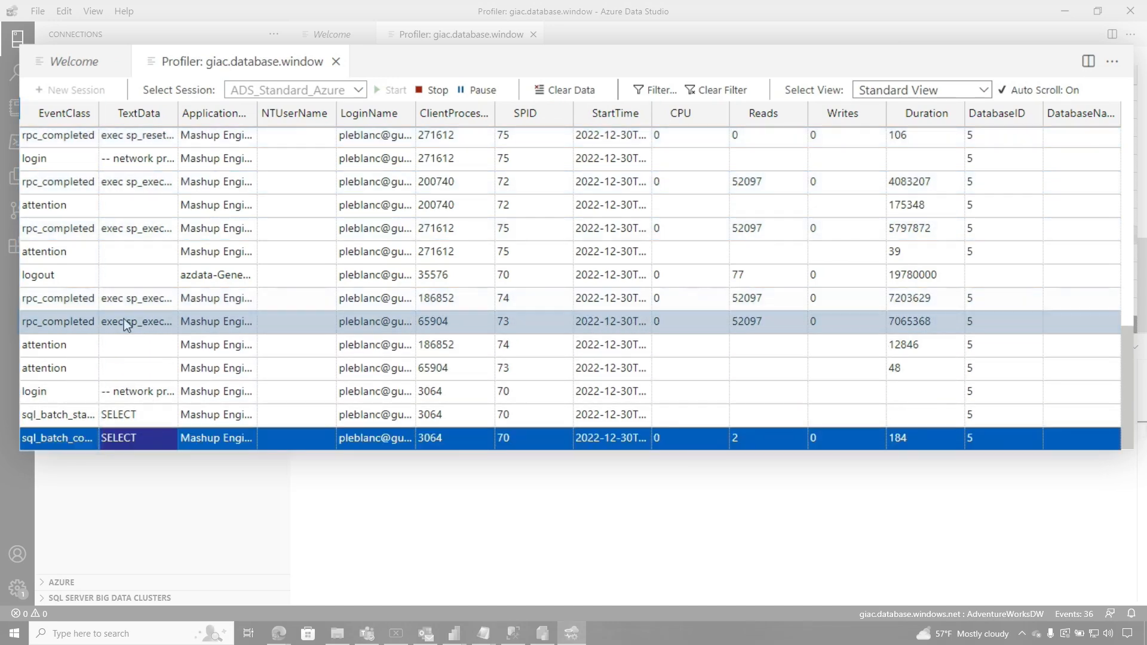
pyautogui.click(135, 322)
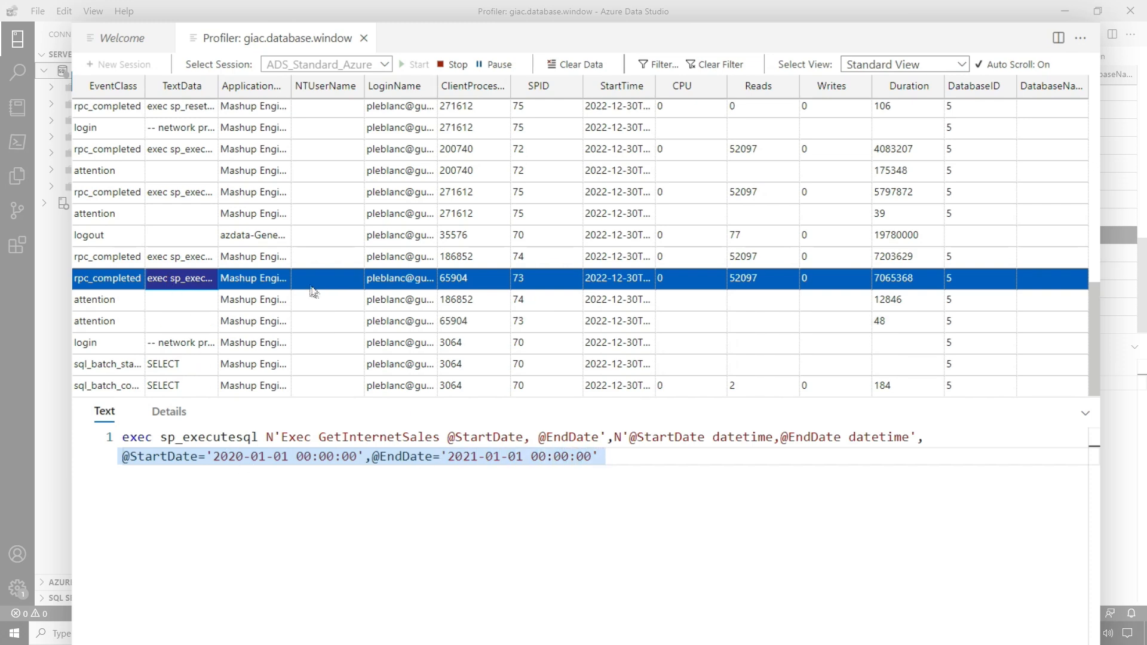
pyautogui.click(108, 256)
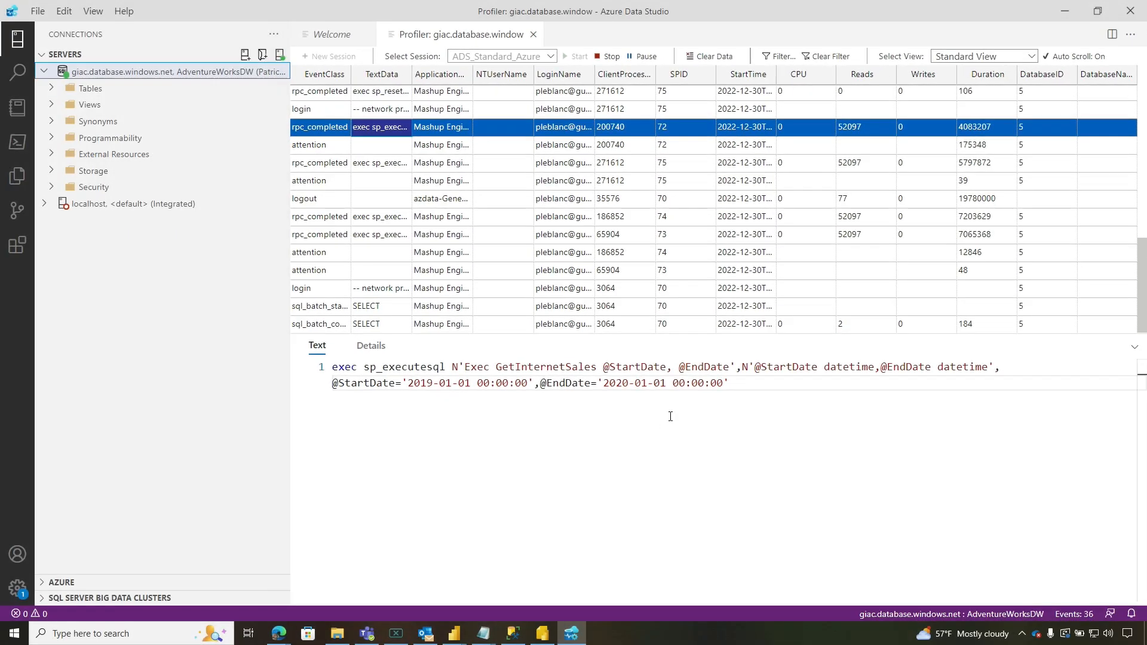
pyautogui.click(512, 633)
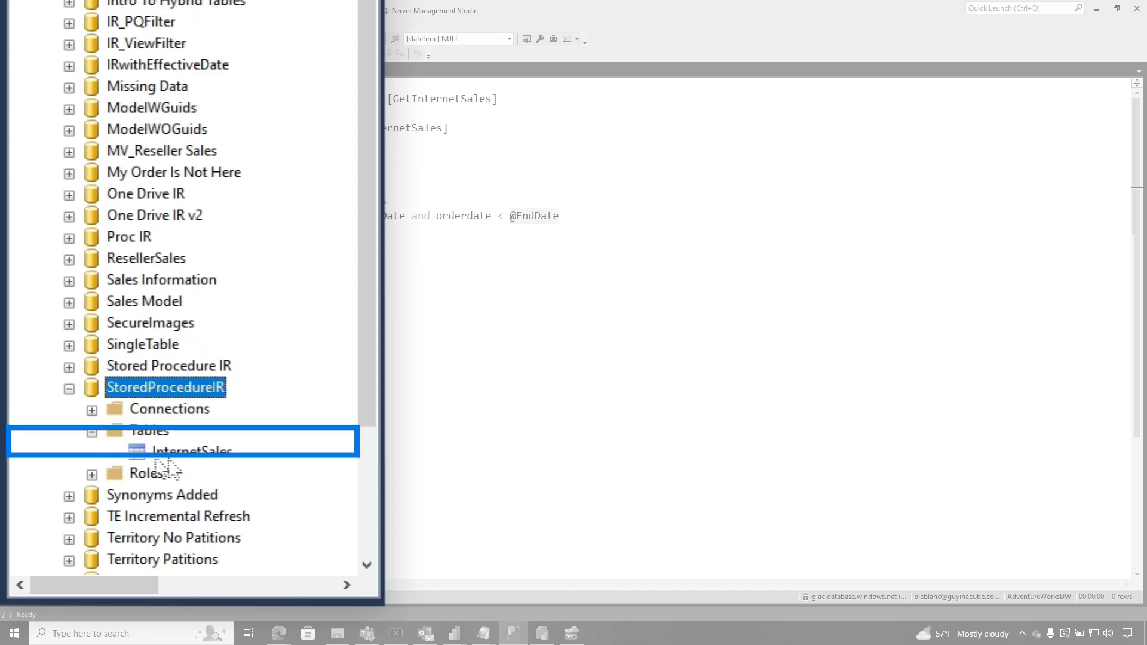
# - Bring up the Partitions list for the InternetSales table of StoredProcedureIR
pyautogui.rightClick(190, 452)
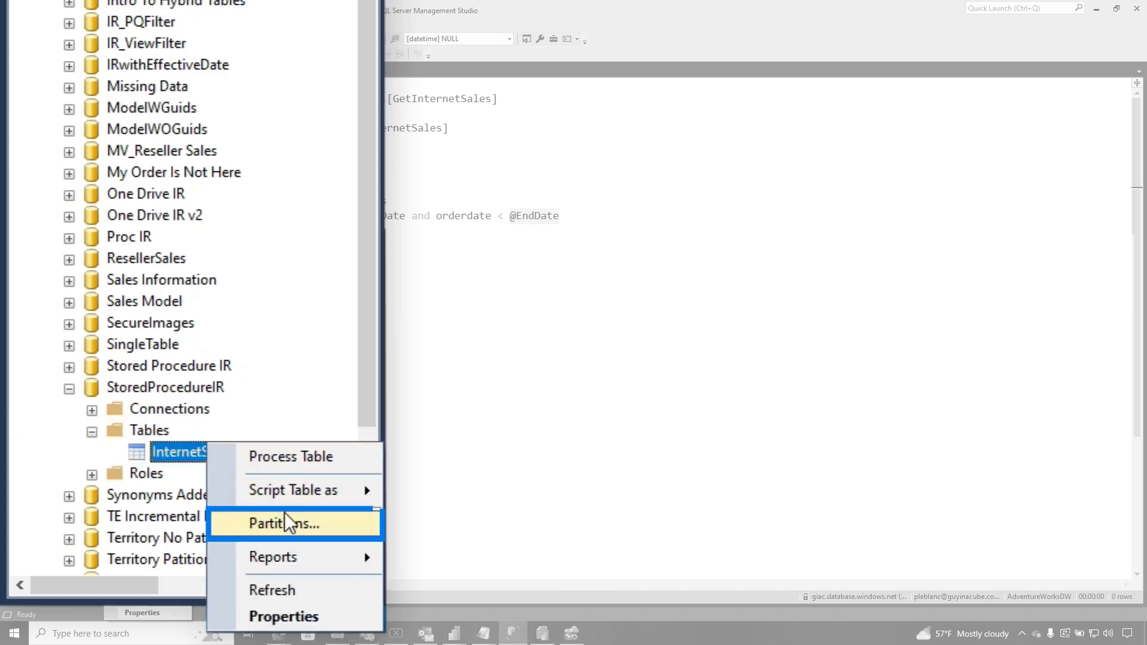
pyautogui.click(285, 523)
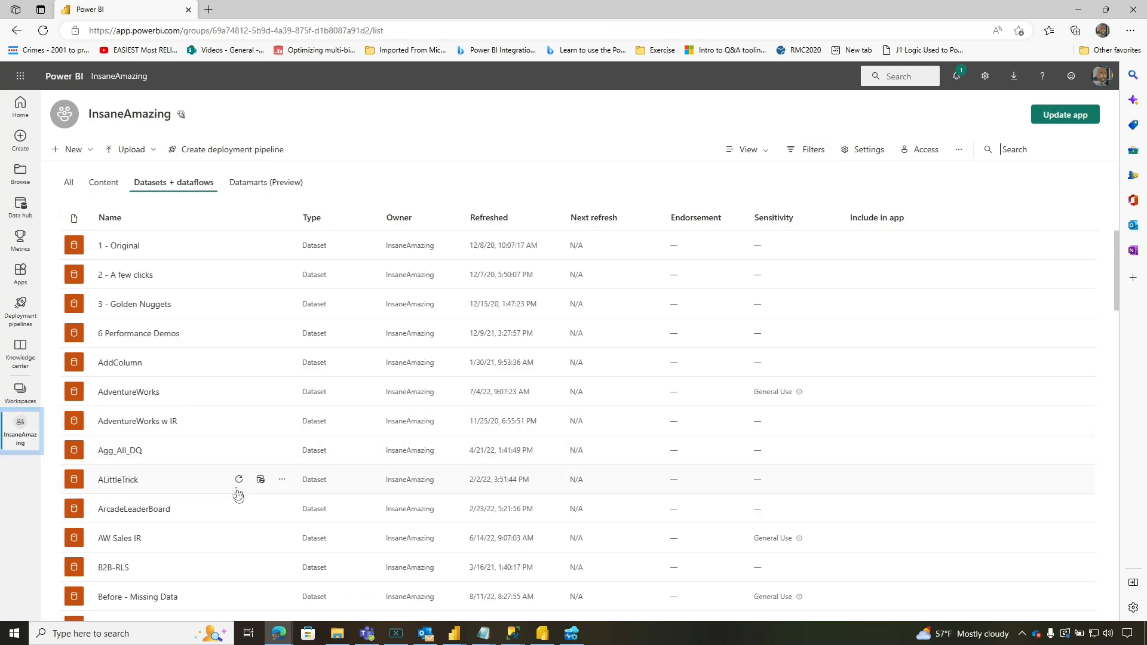
# - Start a Refresh now of the StoredProcedureIR dataset from the workspace list
pyautogui.scroll(-3)
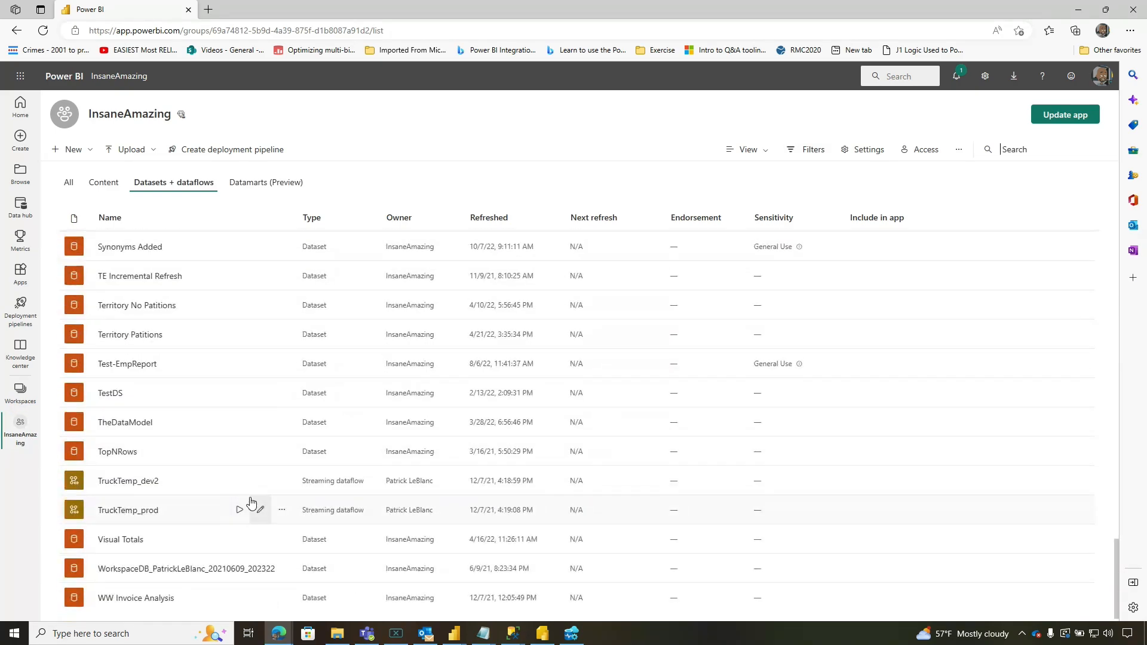
pyautogui.scroll(3)
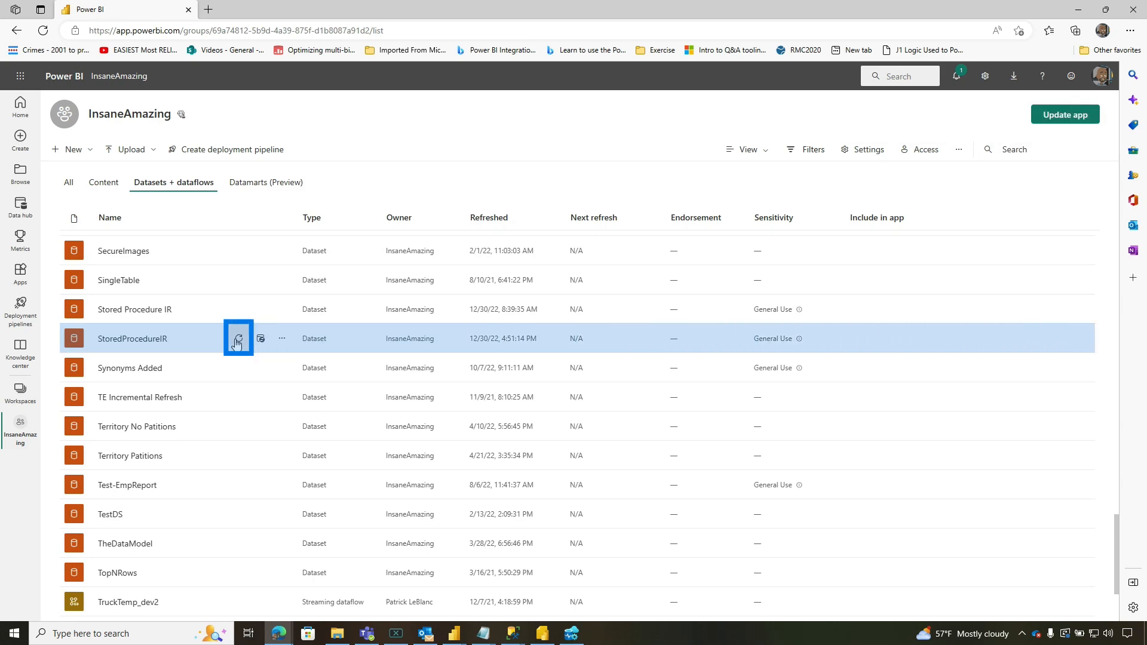
pyautogui.click(236, 339)
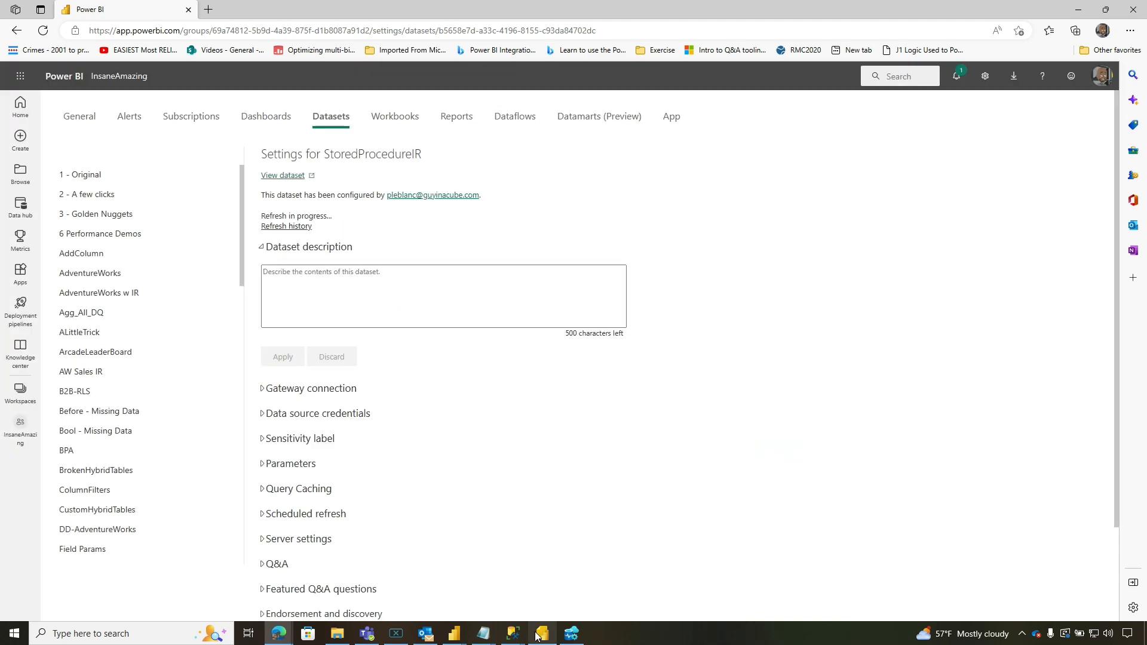
pyautogui.moveTo(513, 634)
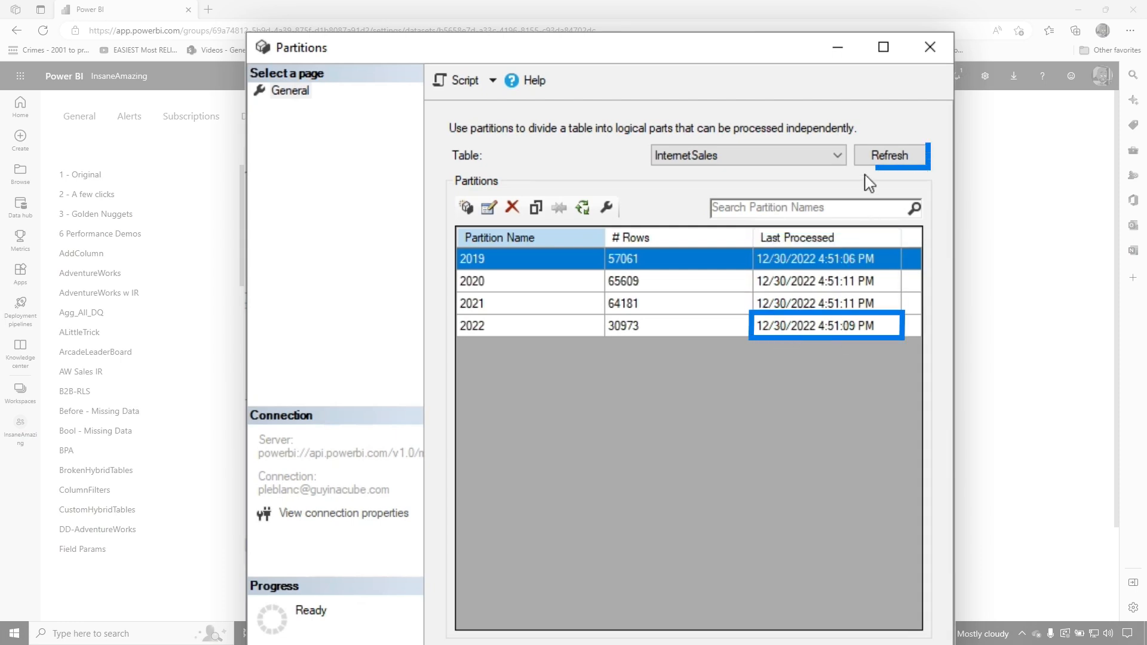
# - Reload the InternetSales partition list to compare Last Processed times for 2019–2022
pyautogui.click(891, 155)
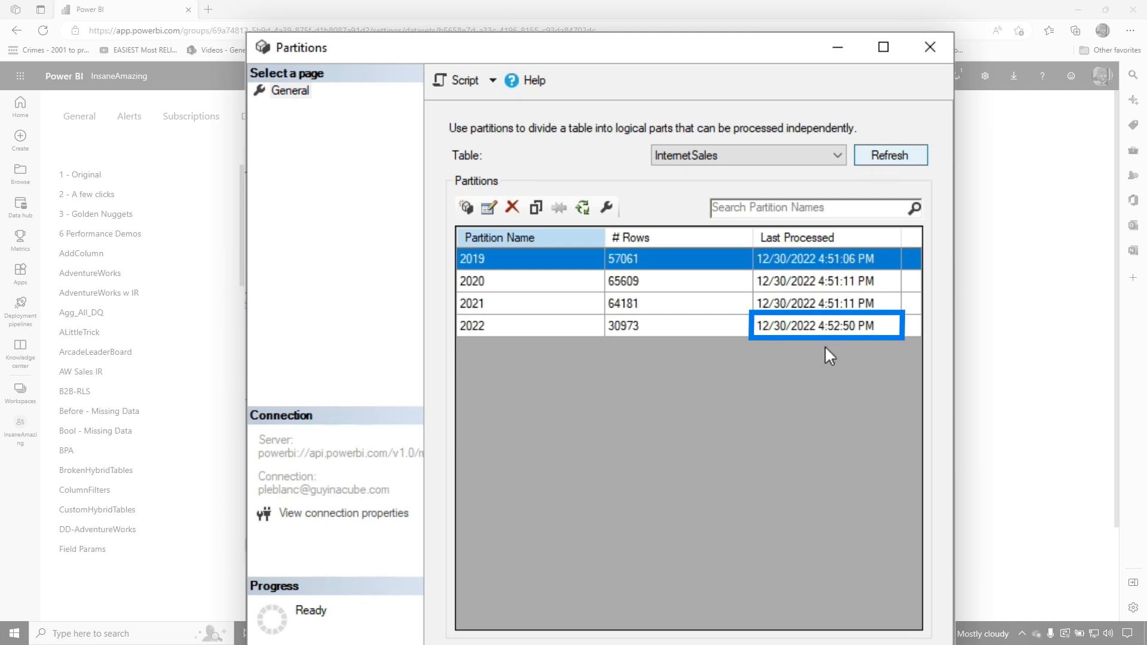